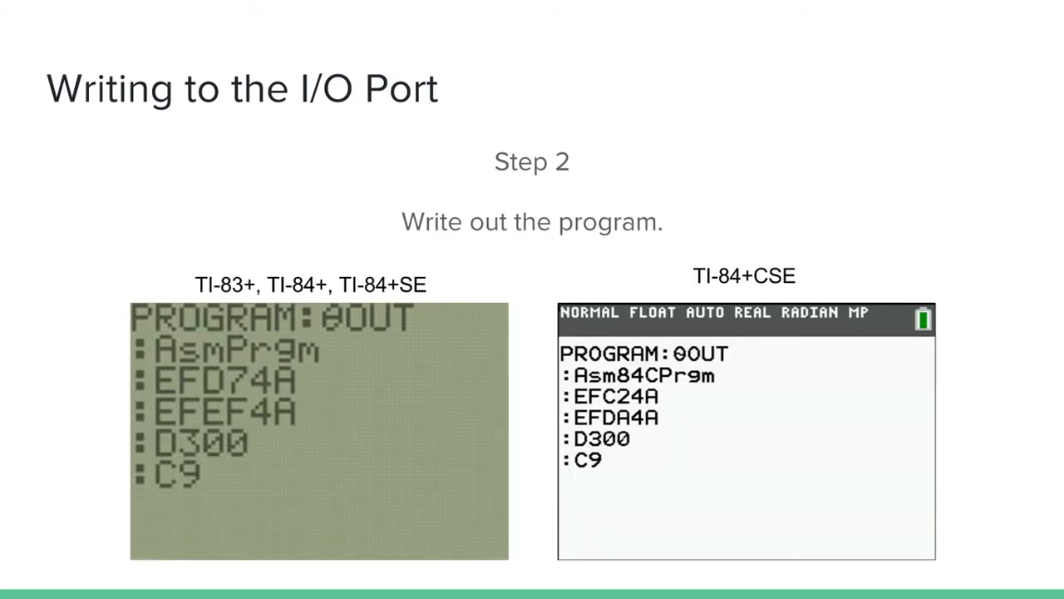
mouse_move(427, 561)
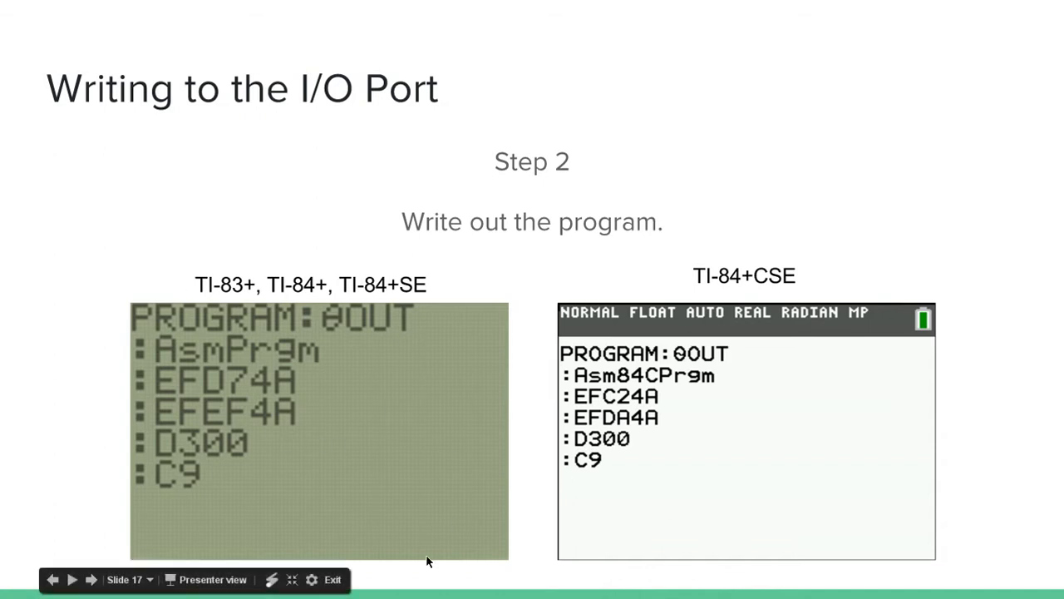
mouse_move(680, 421)
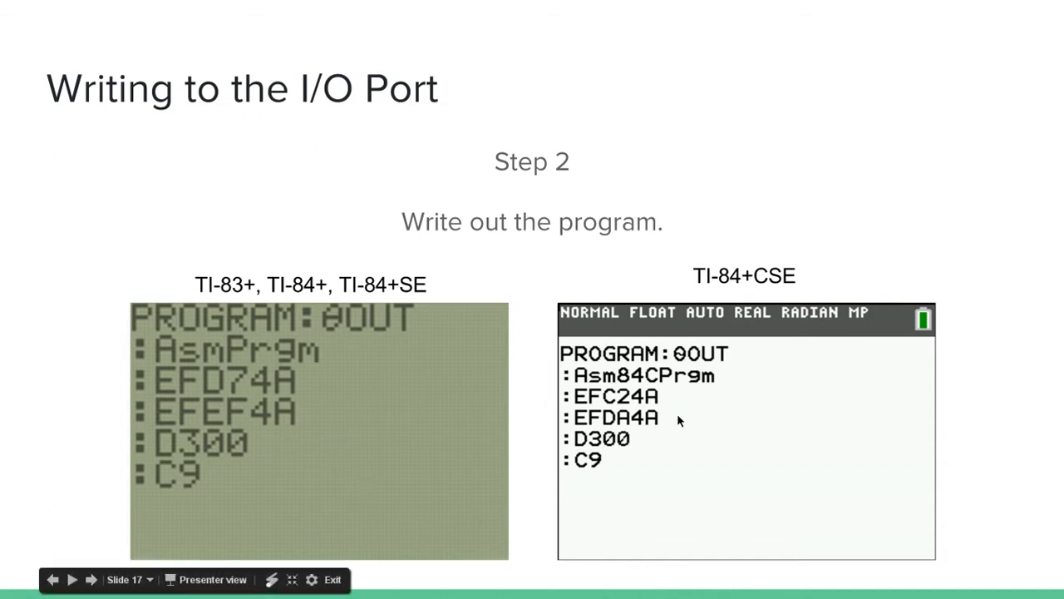
mouse_move(525, 357)
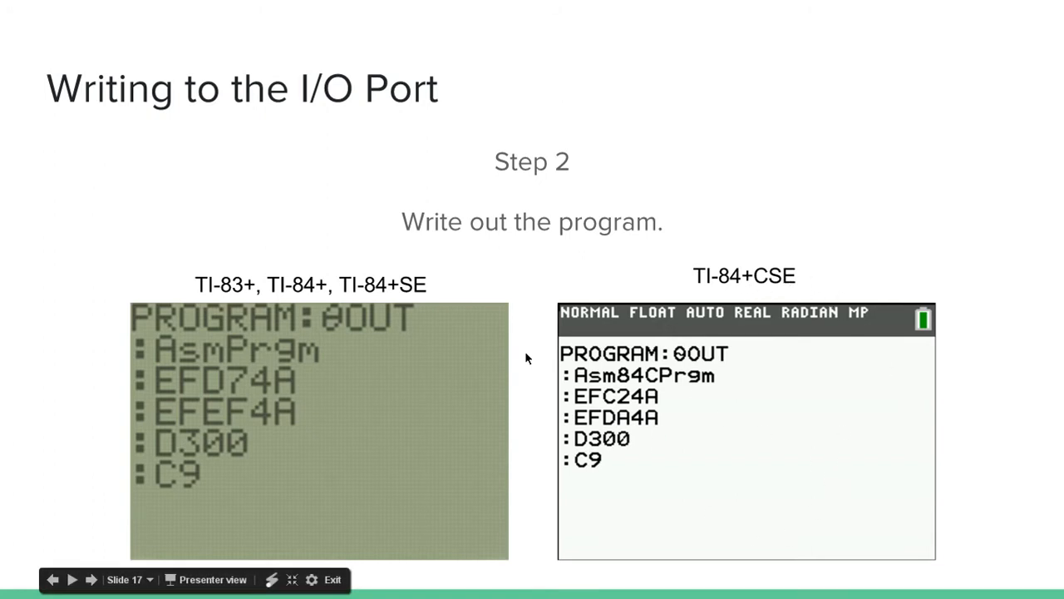
mouse_move(263, 383)
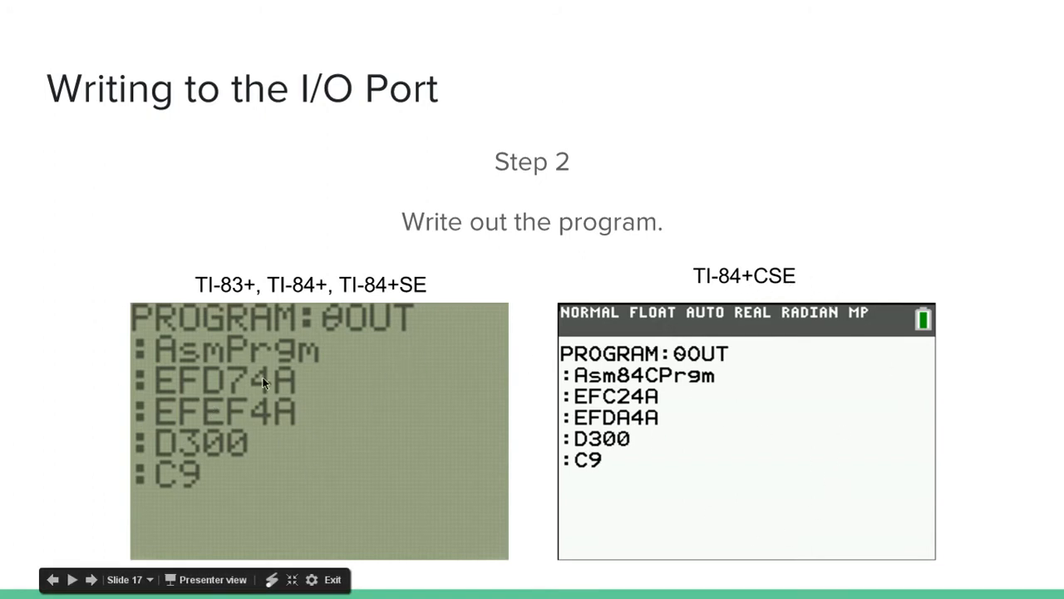
mouse_move(369, 296)
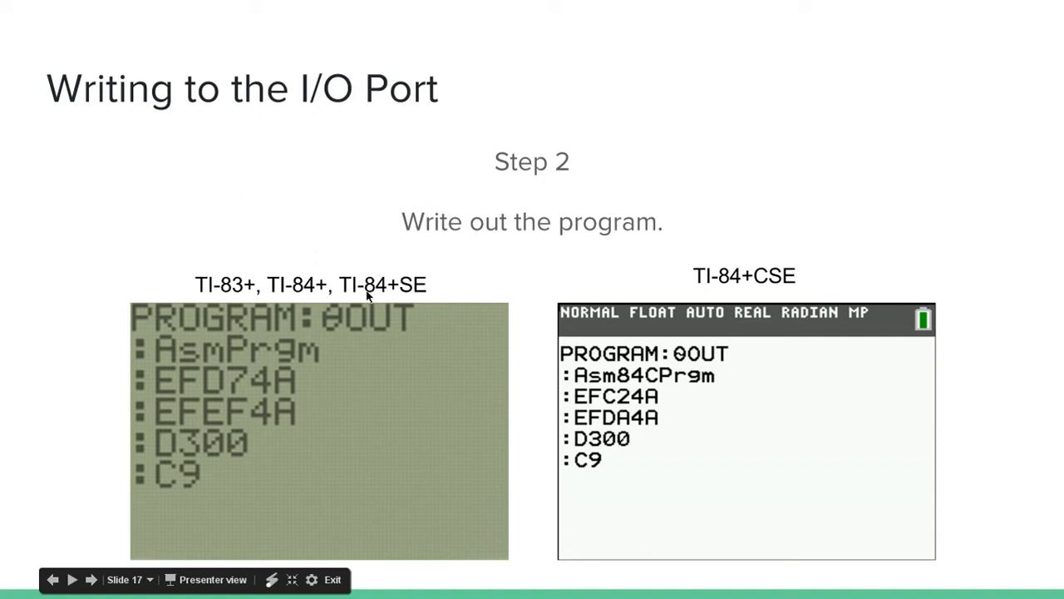
mouse_move(282, 377)
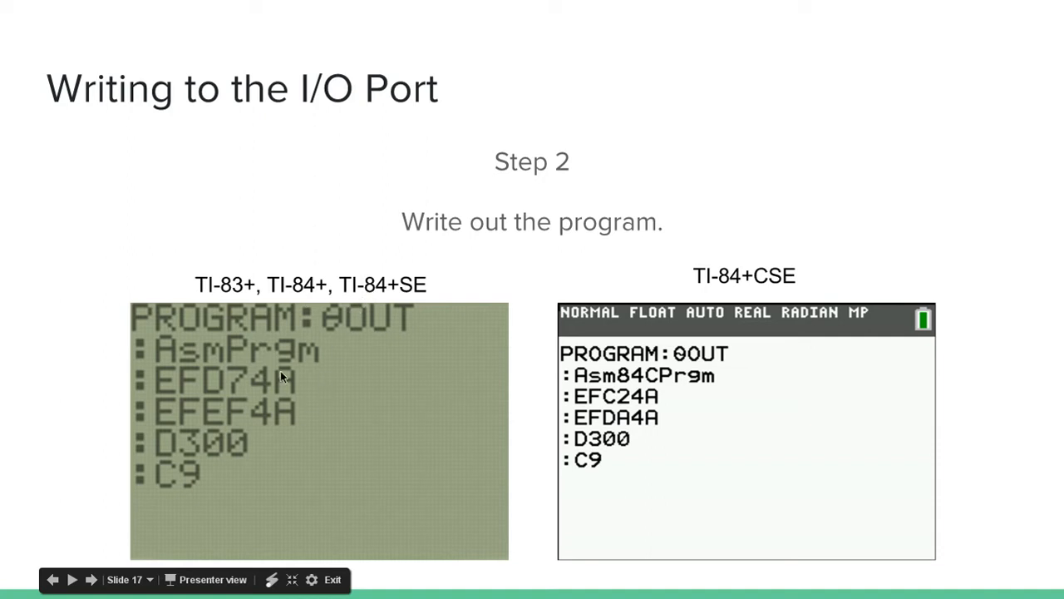
mouse_move(742, 392)
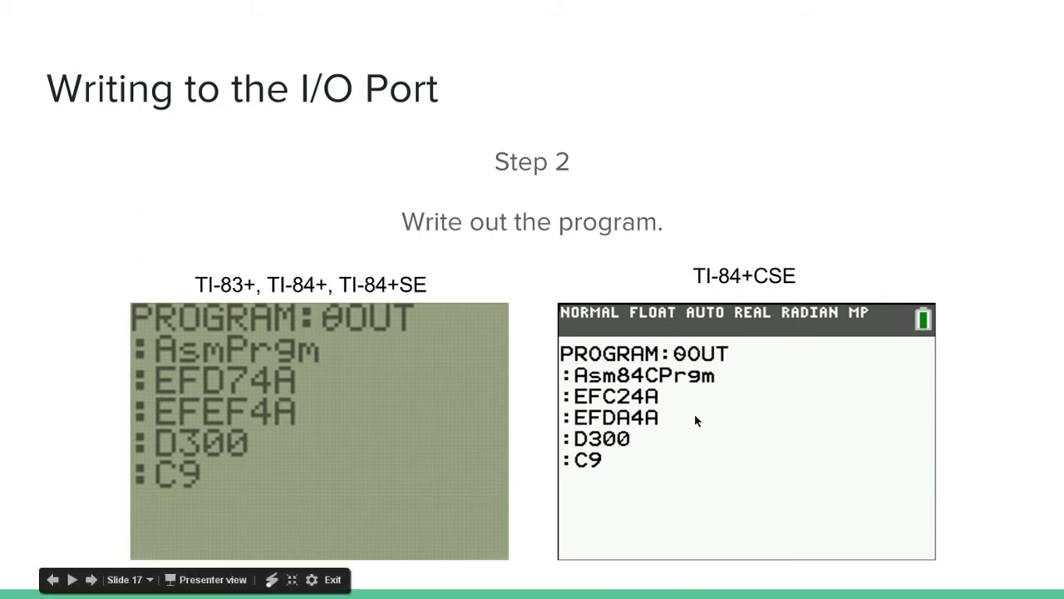
mouse_move(304, 358)
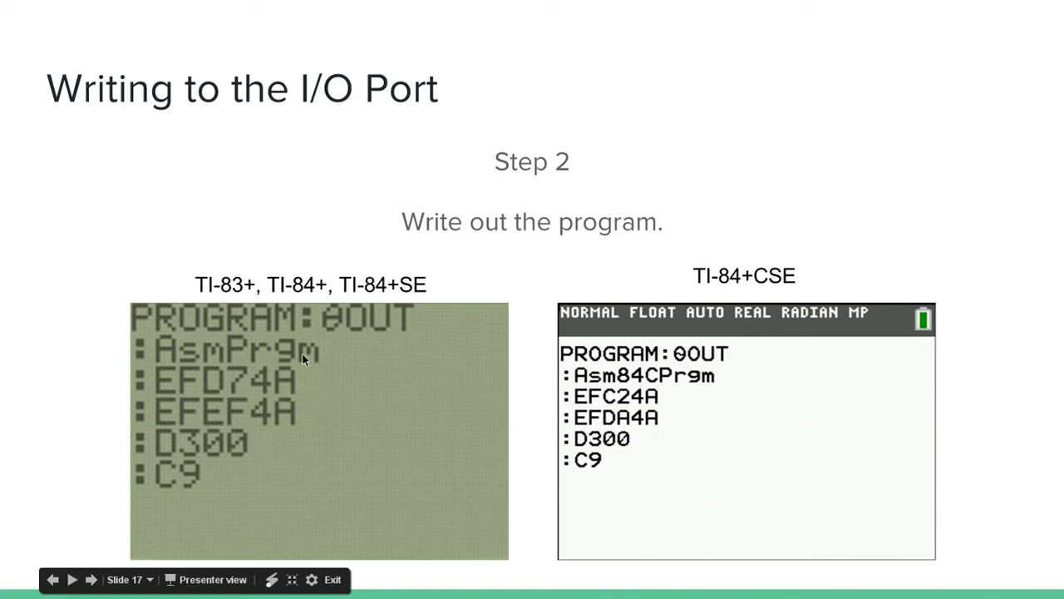
mouse_move(383, 357)
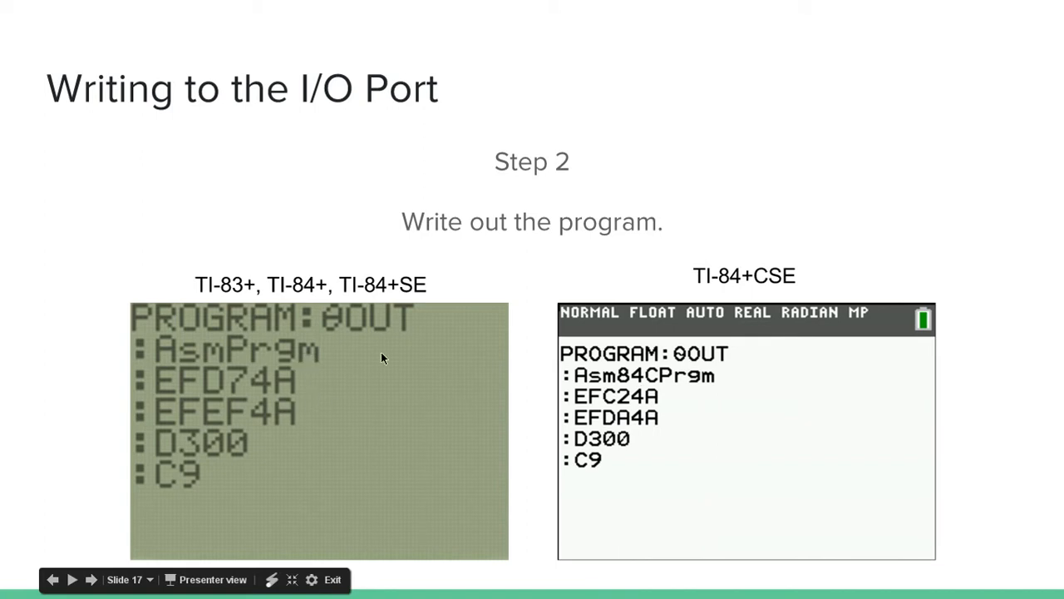
mouse_move(220, 316)
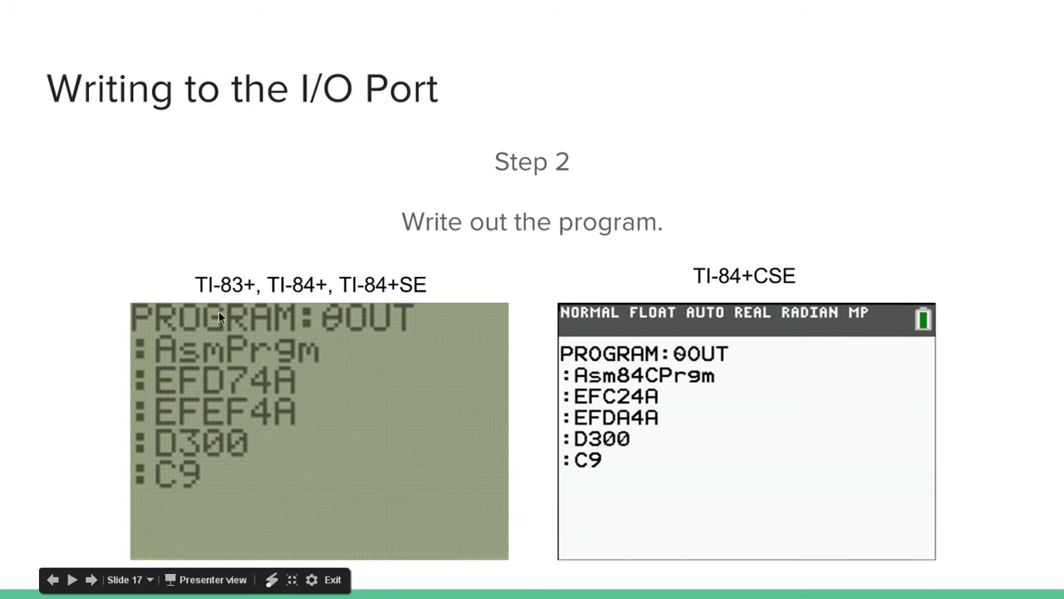
mouse_move(680, 436)
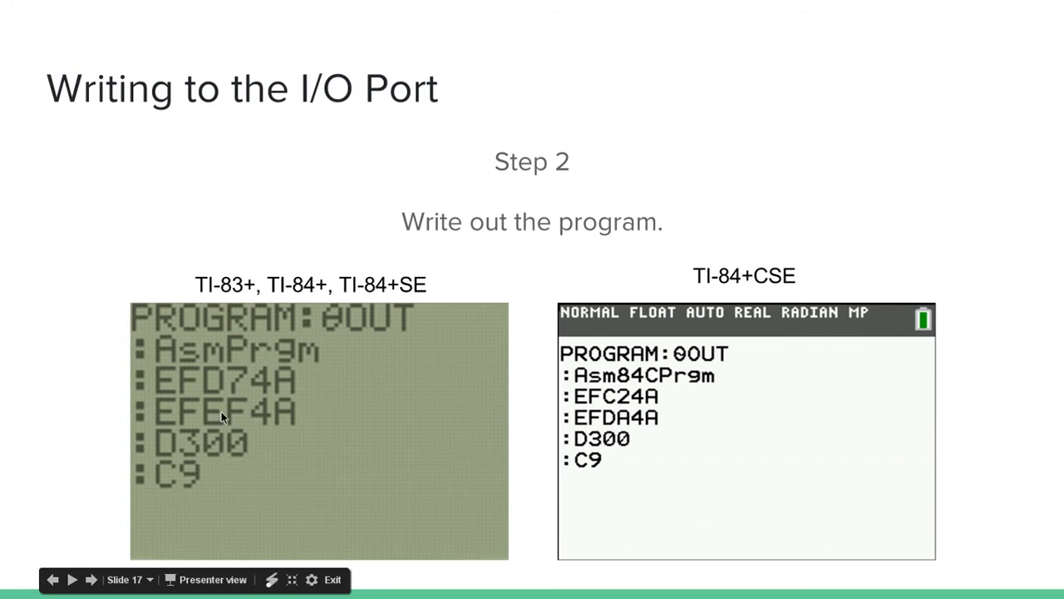
mouse_move(660, 378)
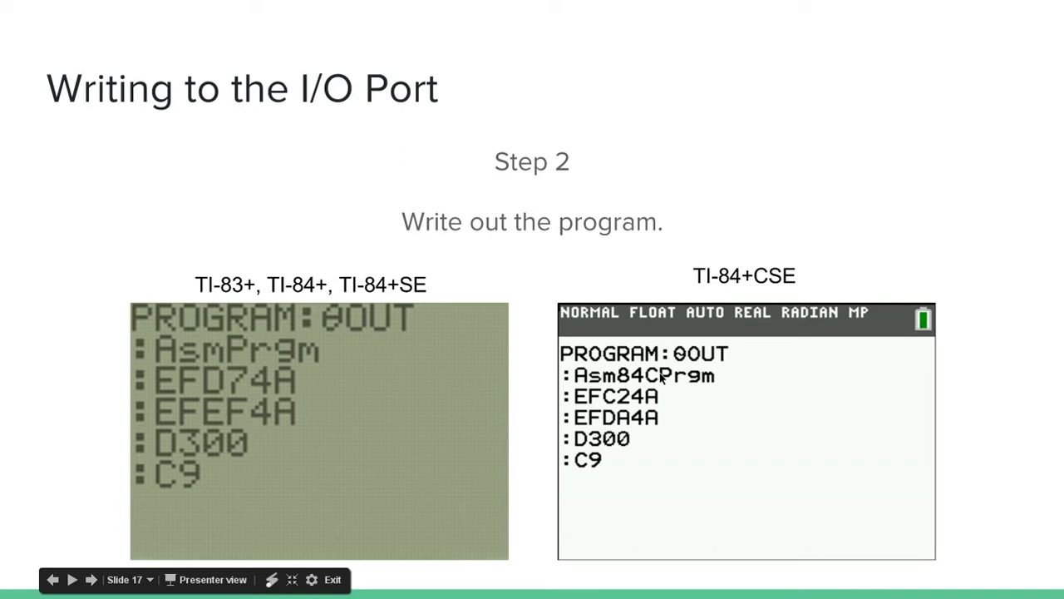
mouse_move(453, 368)
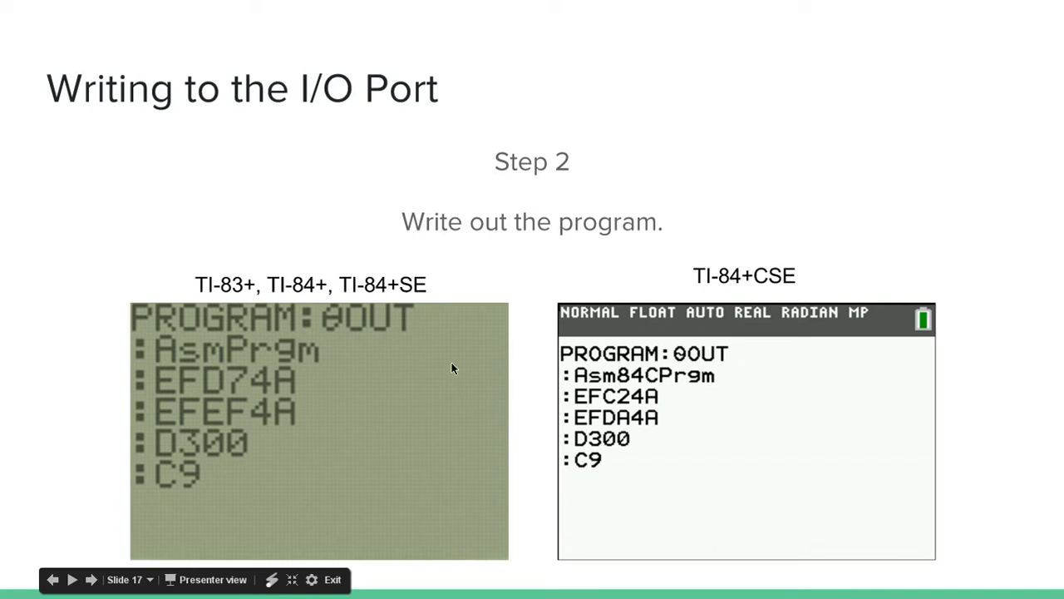
mouse_move(200, 457)
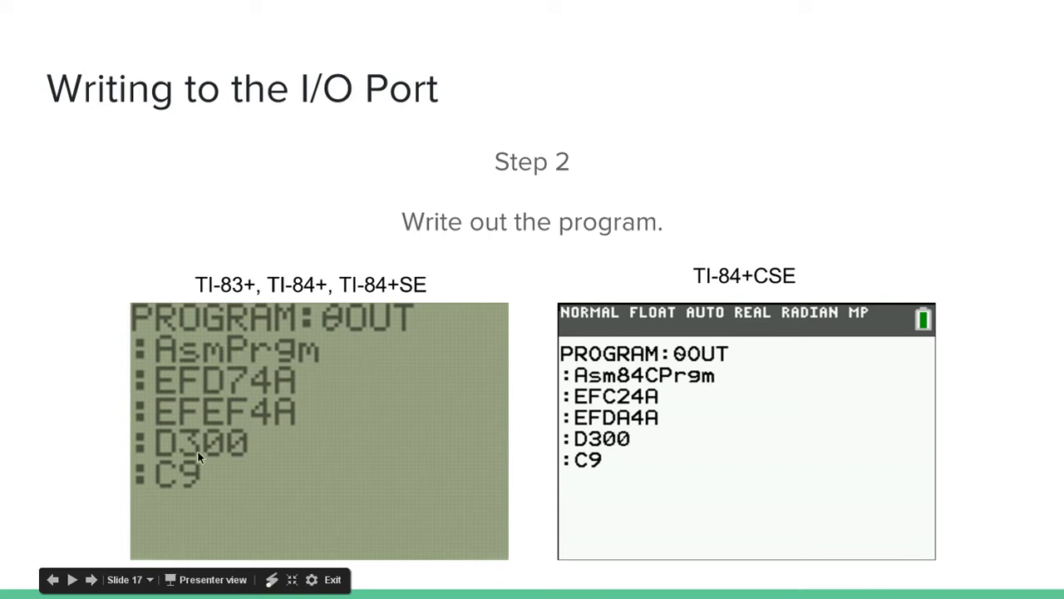
mouse_move(671, 526)
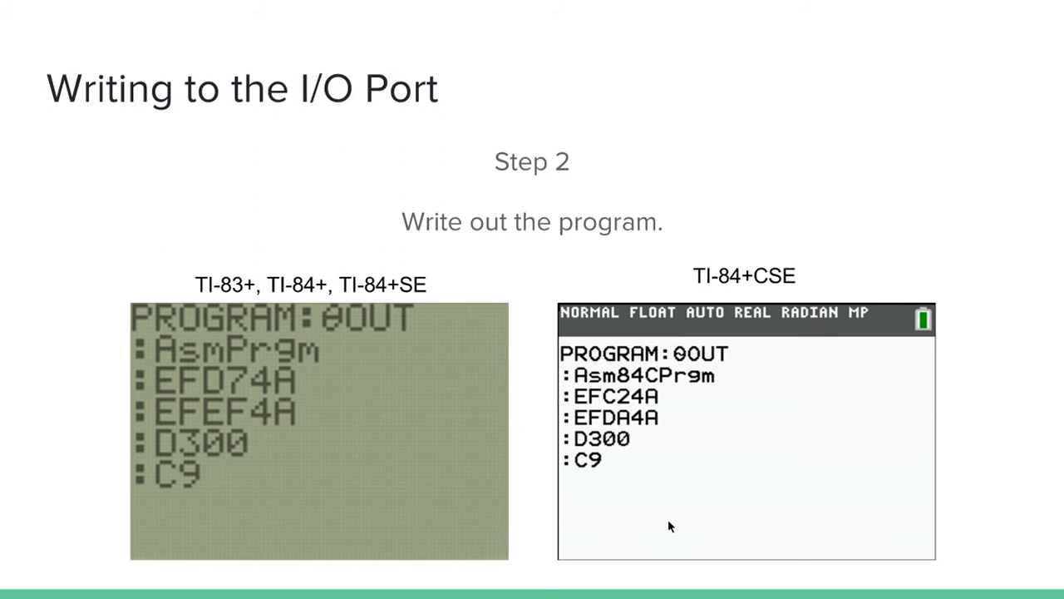
mouse_move(780, 542)
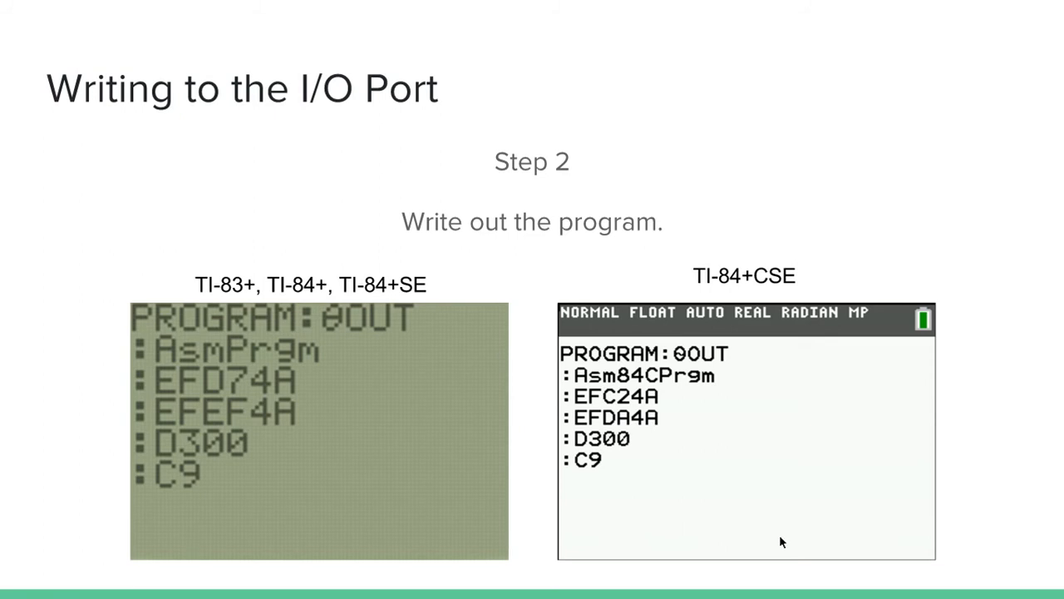
mouse_move(186, 399)
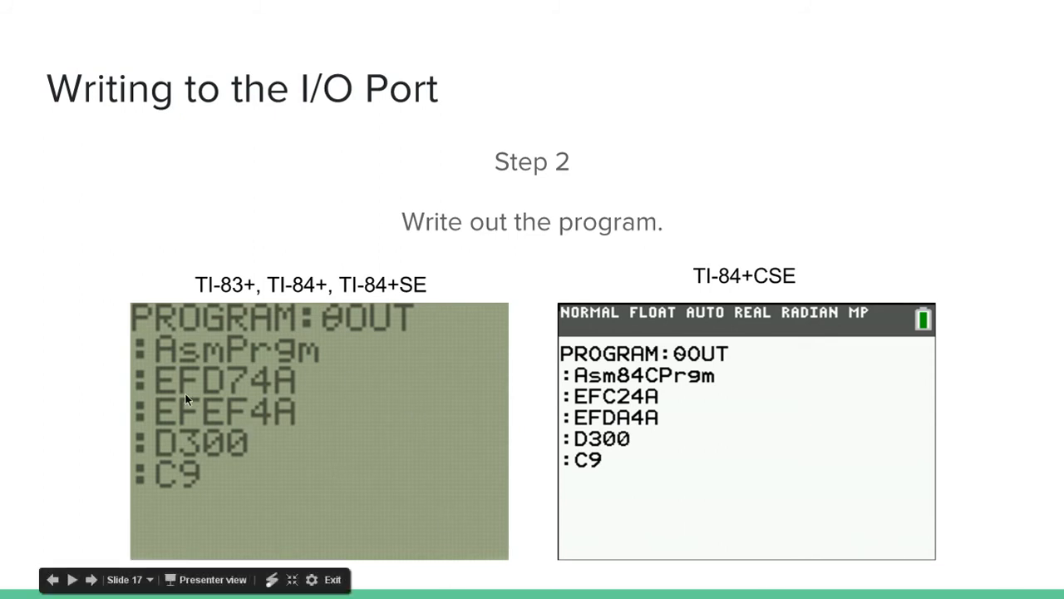
mouse_move(391, 424)
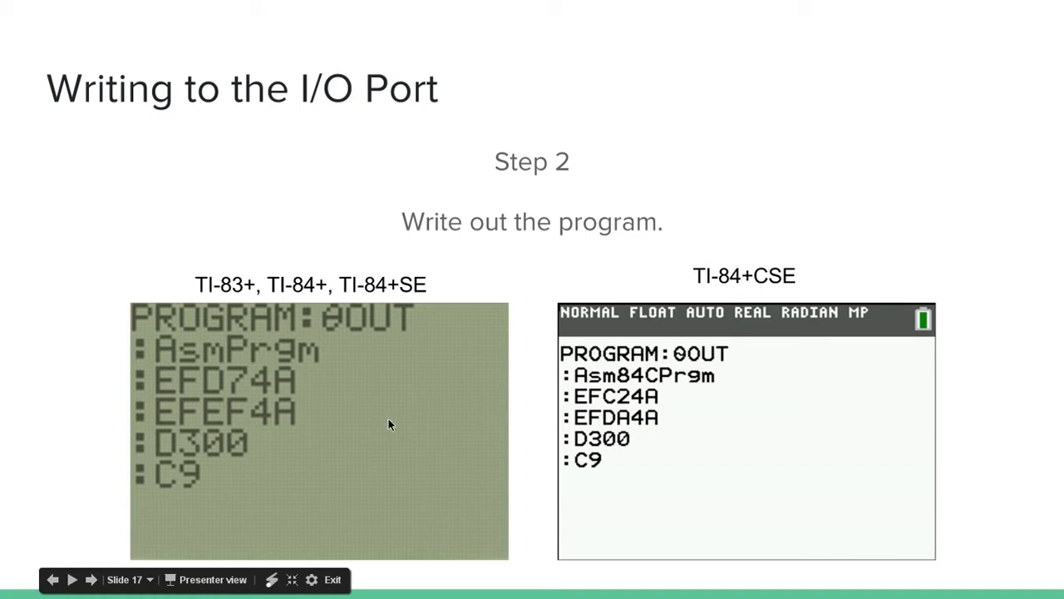
Step: Advance the presentation to the Step 3 compile-the-program slide
left_click(92, 580)
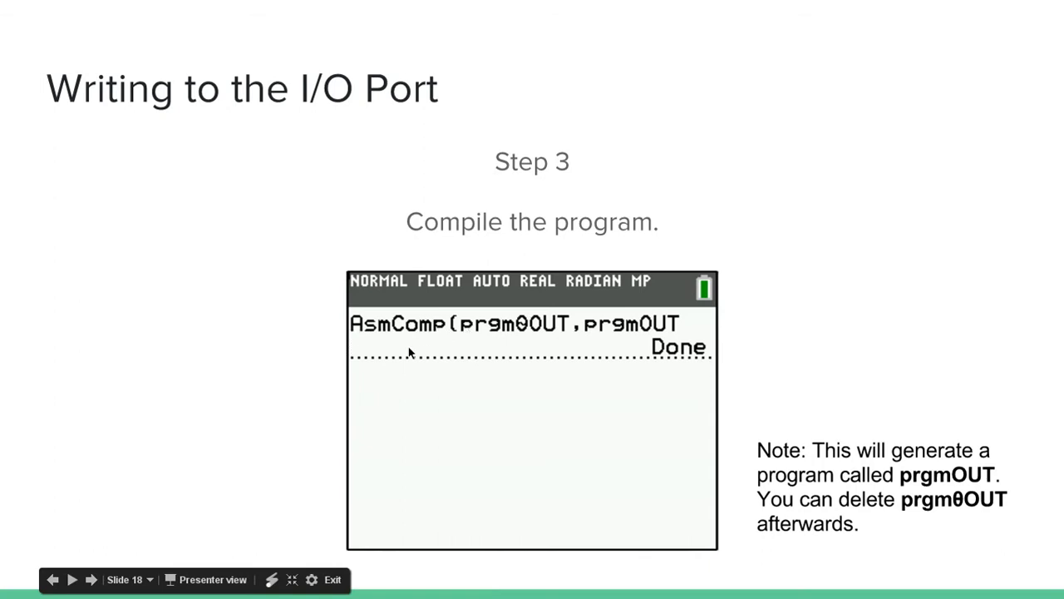
mouse_move(522, 327)
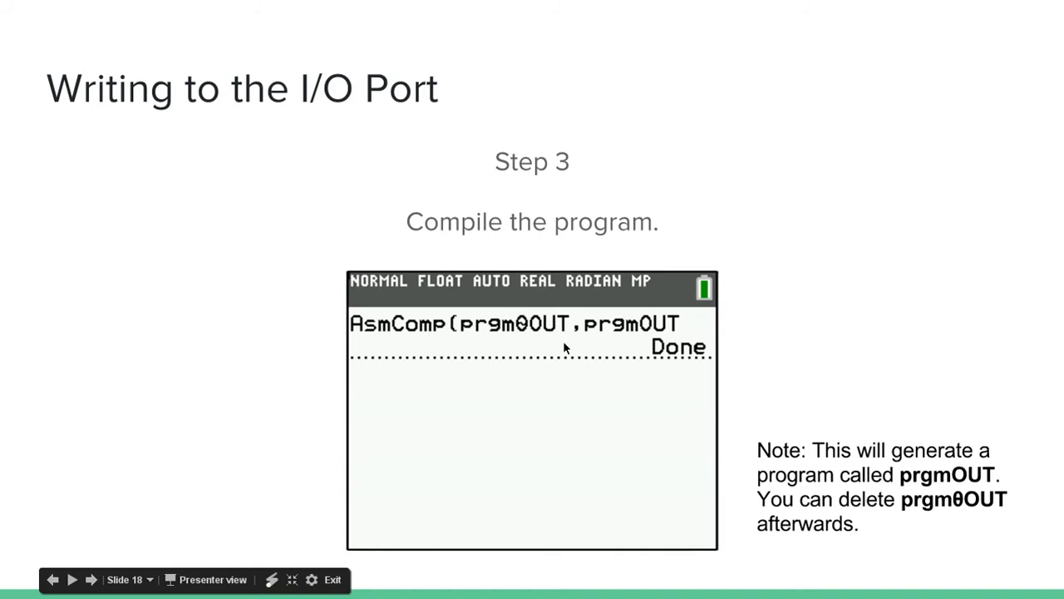
mouse_move(619, 341)
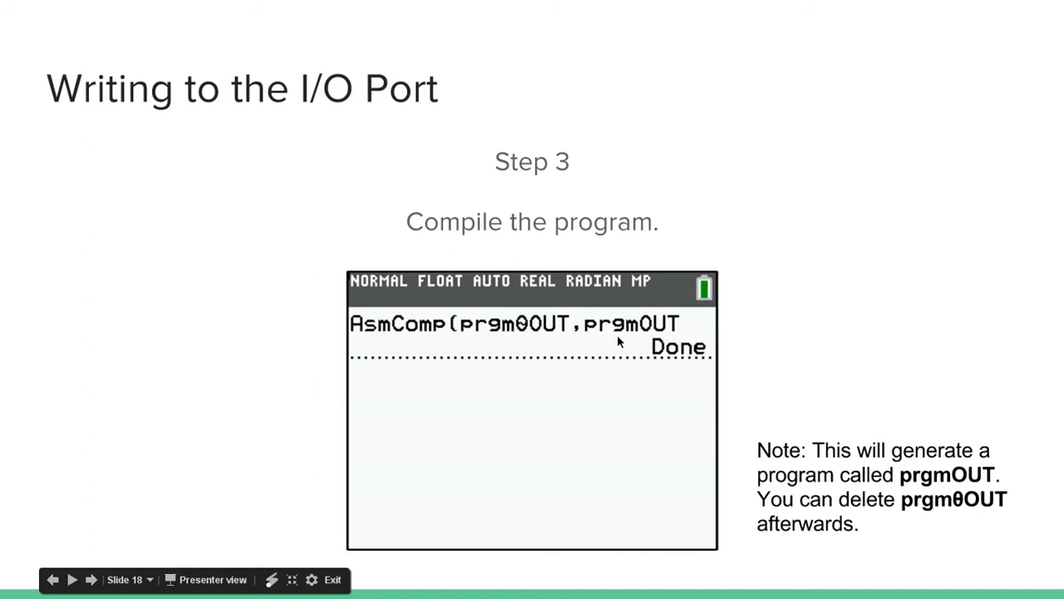
mouse_move(582, 375)
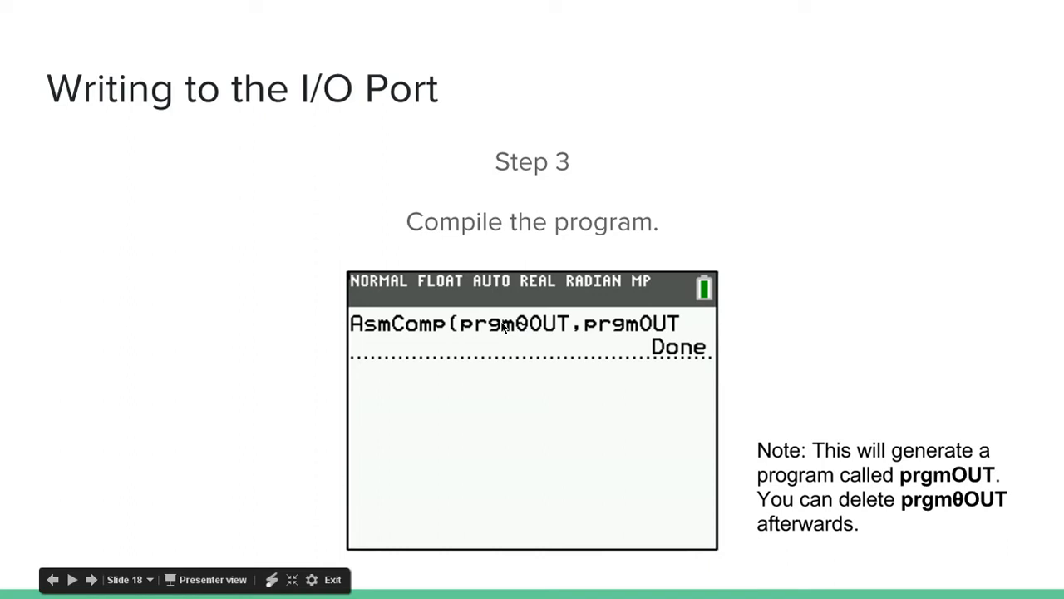
mouse_move(522, 361)
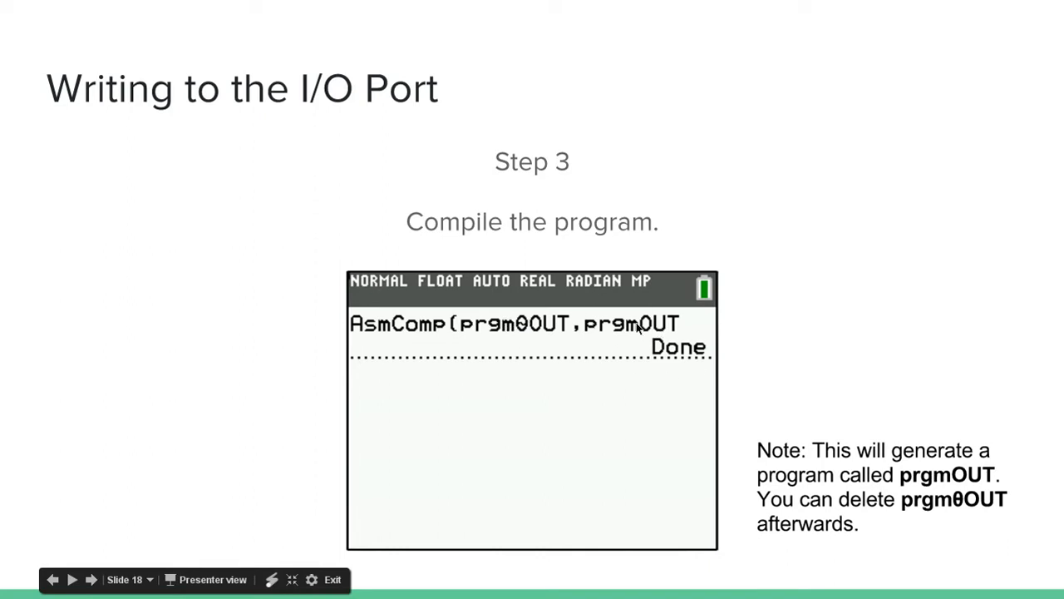
mouse_move(598, 295)
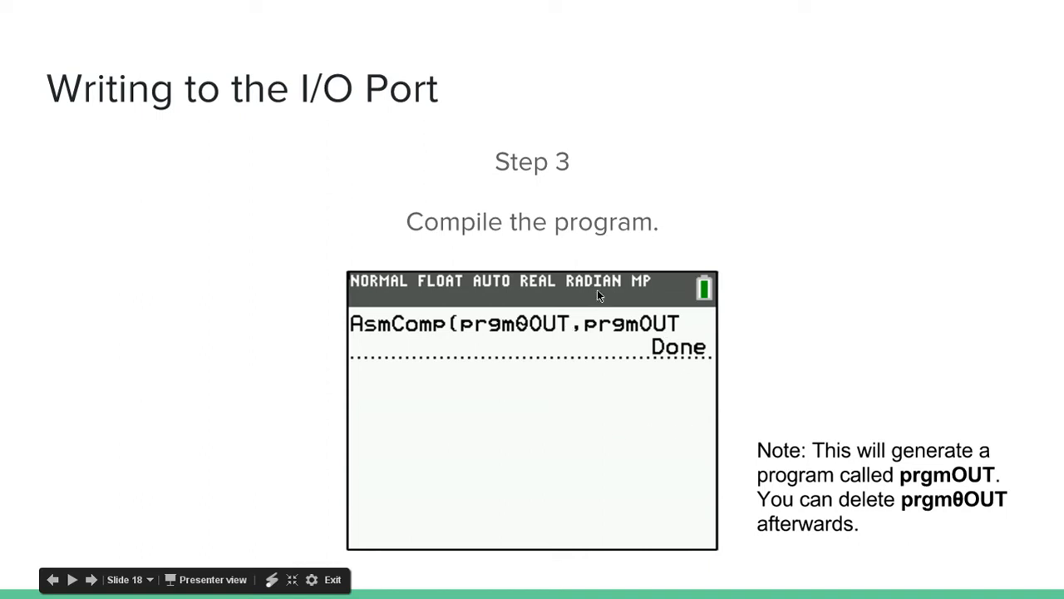
mouse_move(786, 478)
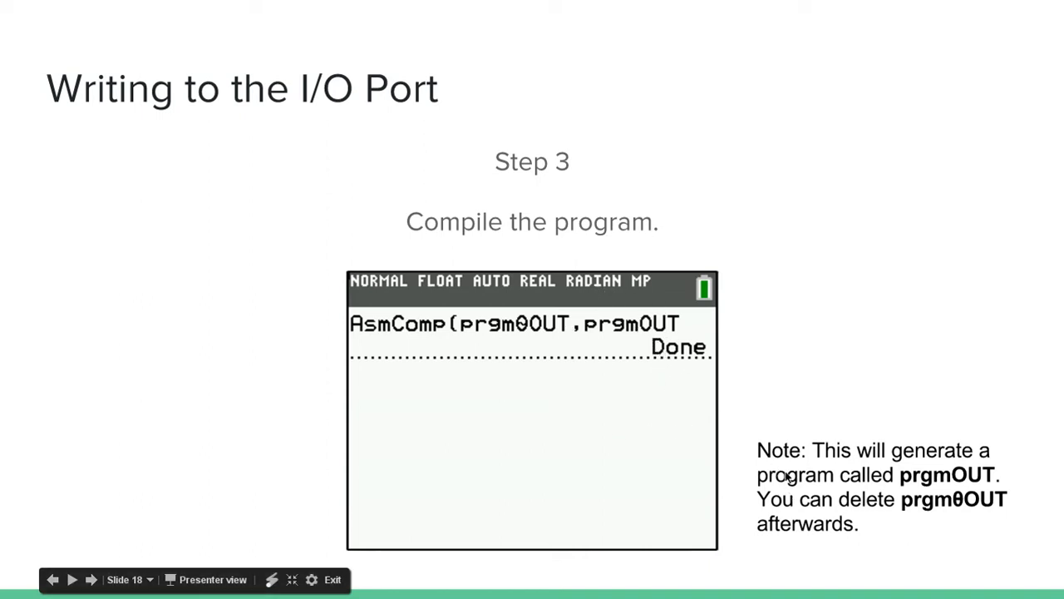
mouse_move(1014, 378)
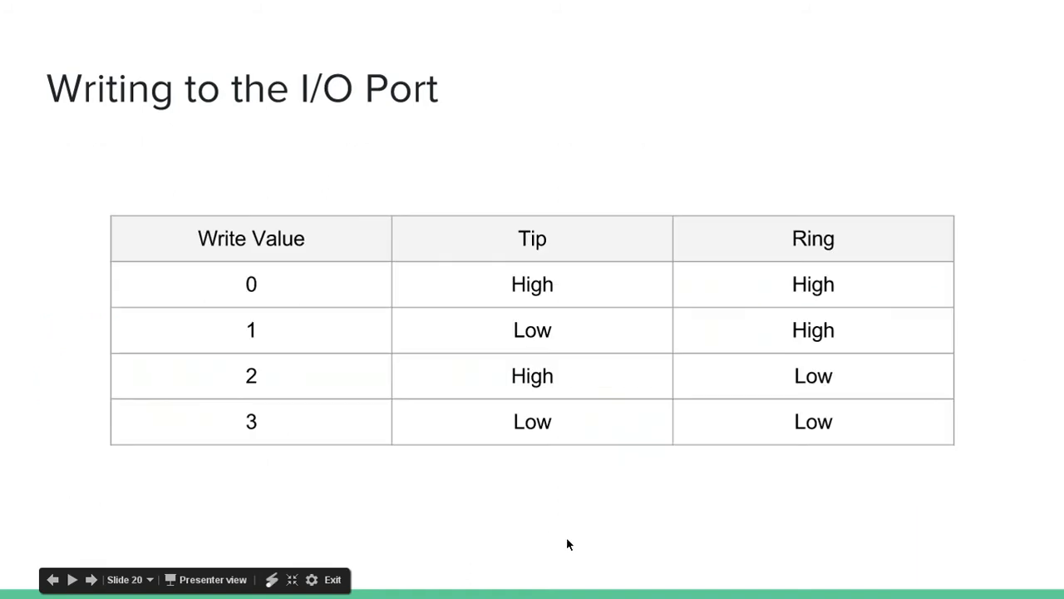
mouse_move(357, 428)
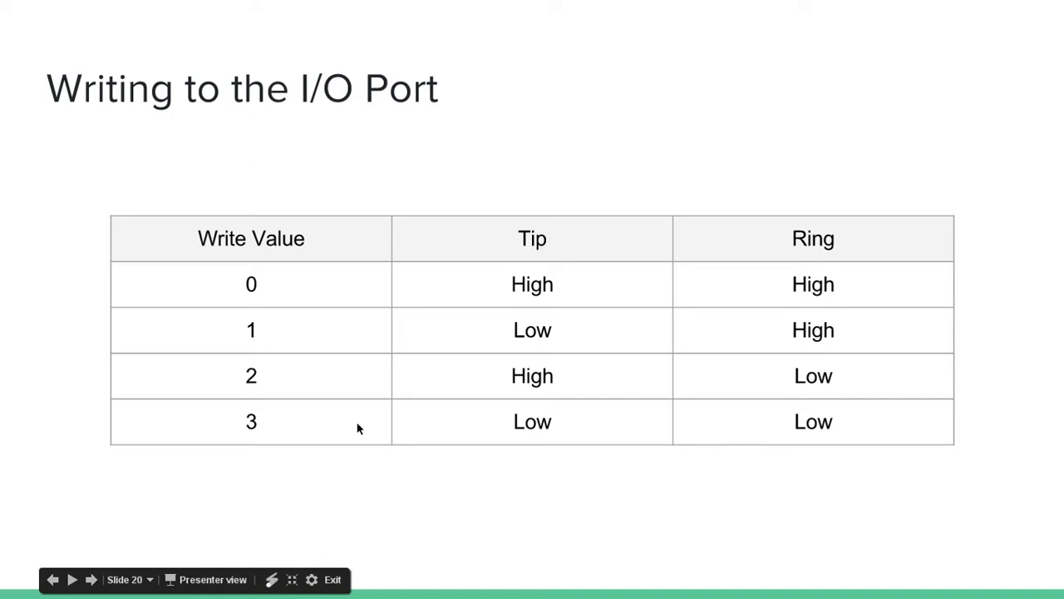
mouse_move(674, 513)
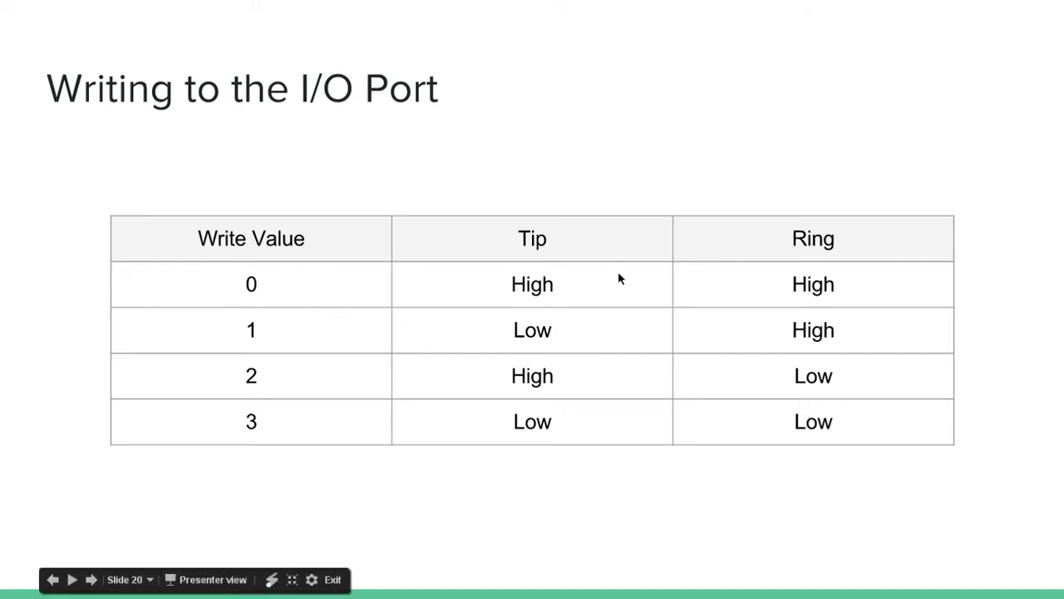
mouse_move(823, 285)
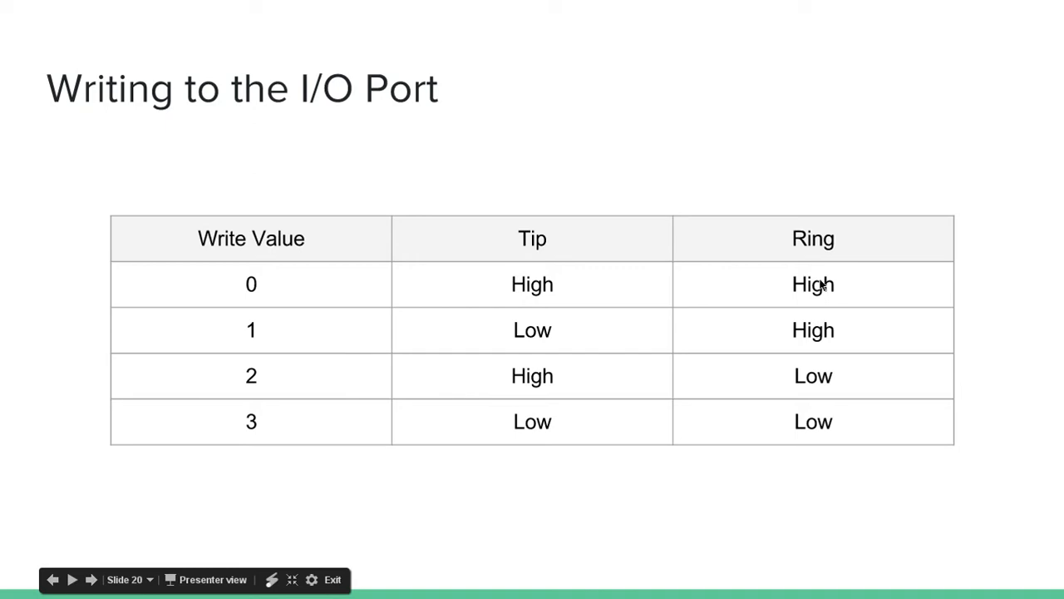
mouse_move(240, 346)
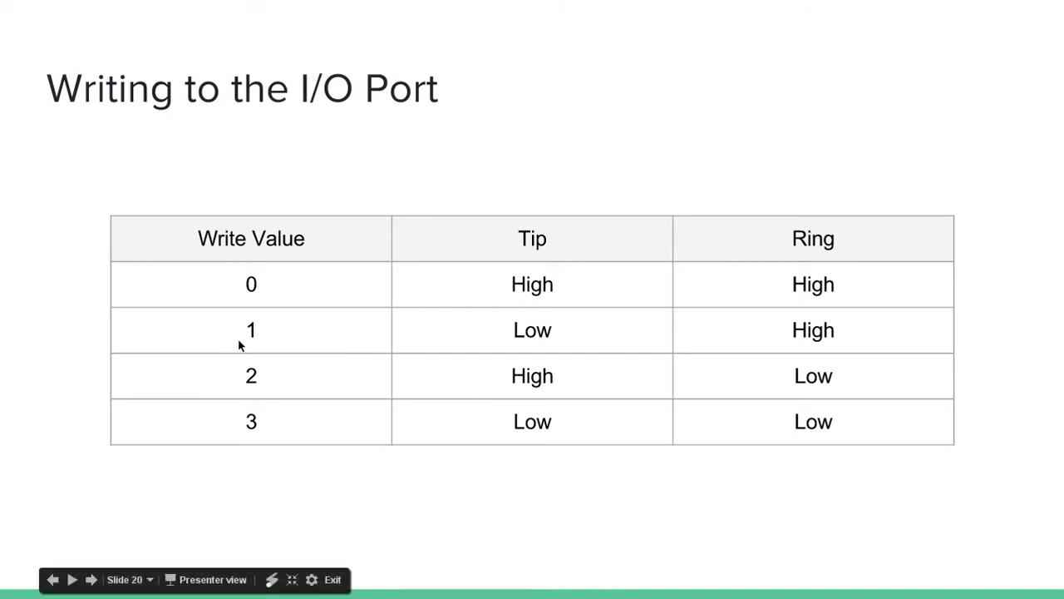
mouse_move(262, 334)
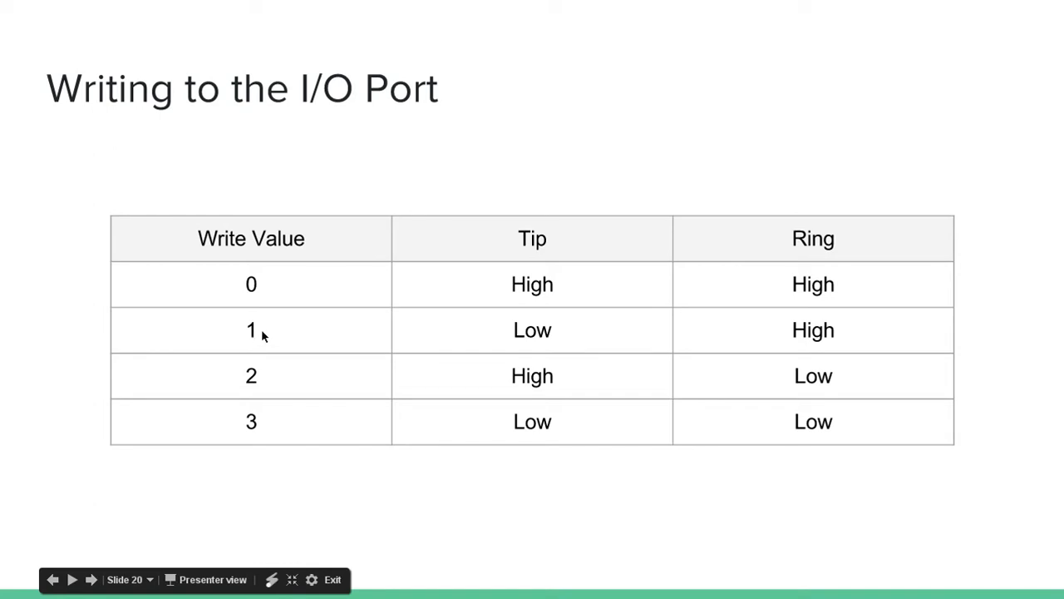
mouse_move(242, 341)
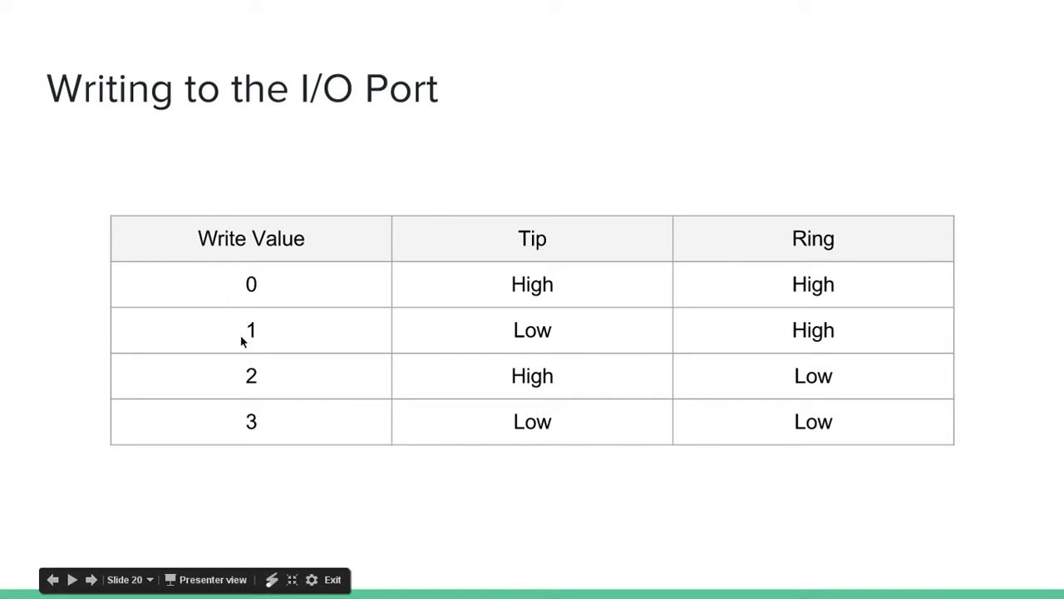
mouse_move(537, 320)
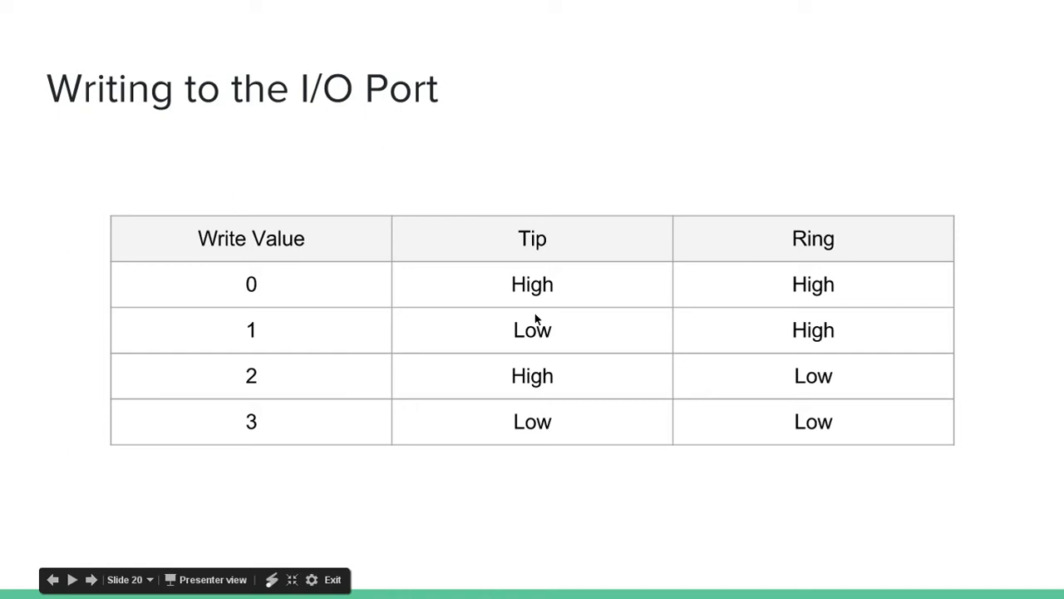
mouse_move(245, 407)
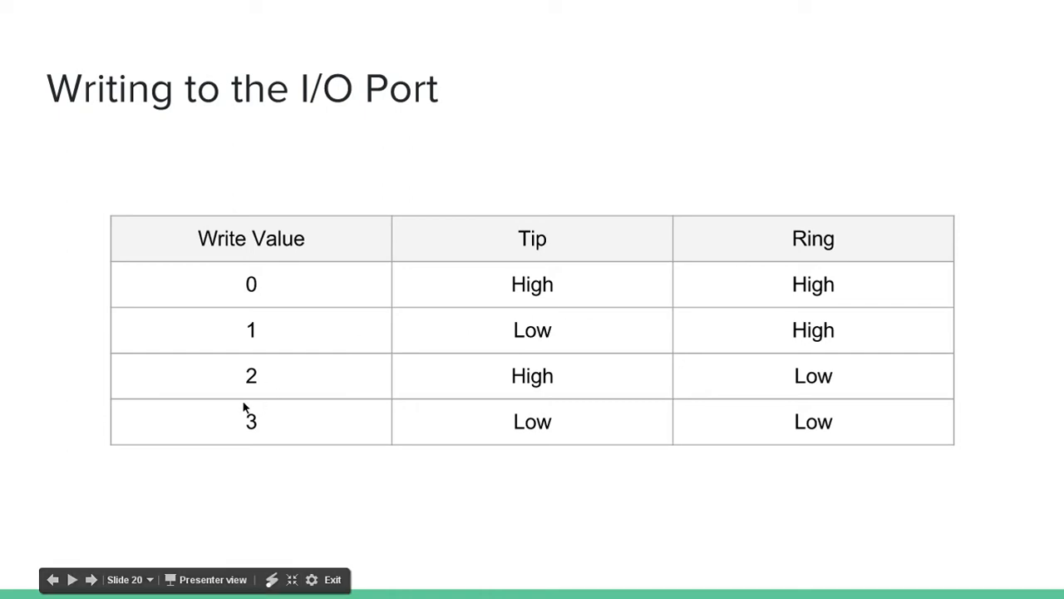
mouse_move(751, 400)
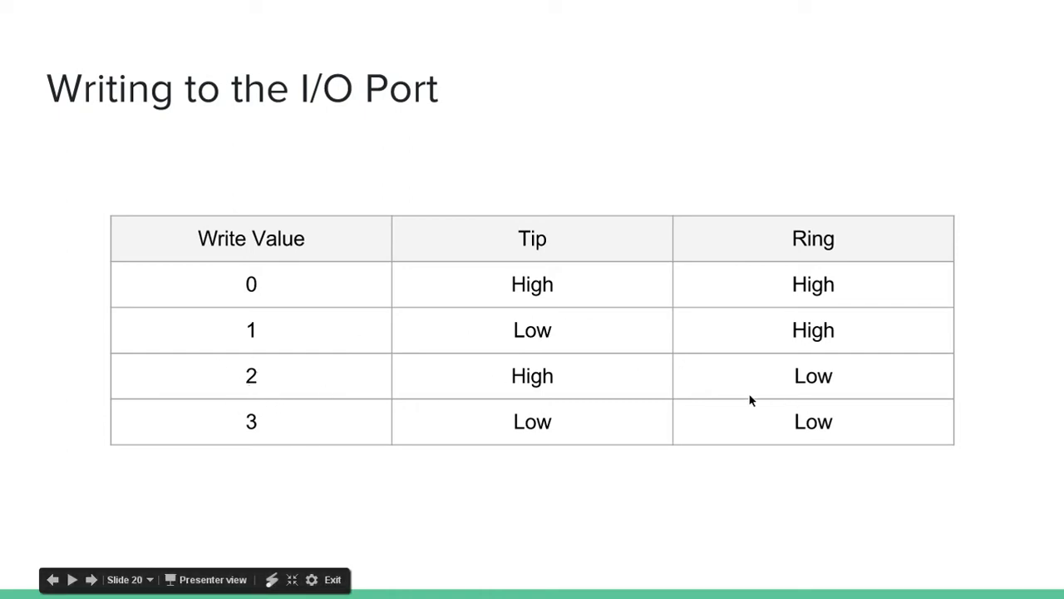
mouse_move(657, 489)
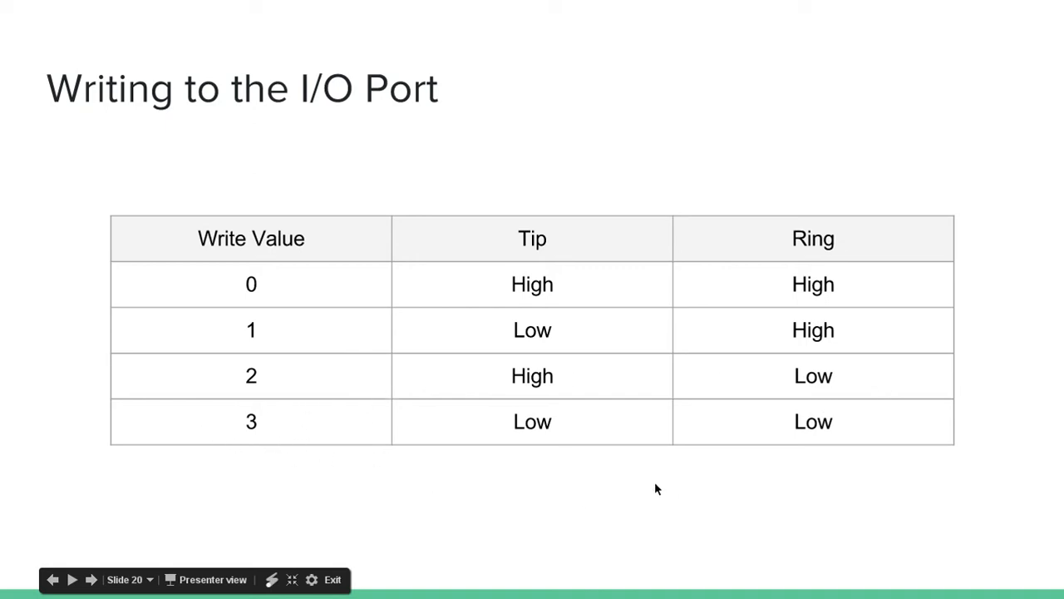
mouse_move(844, 466)
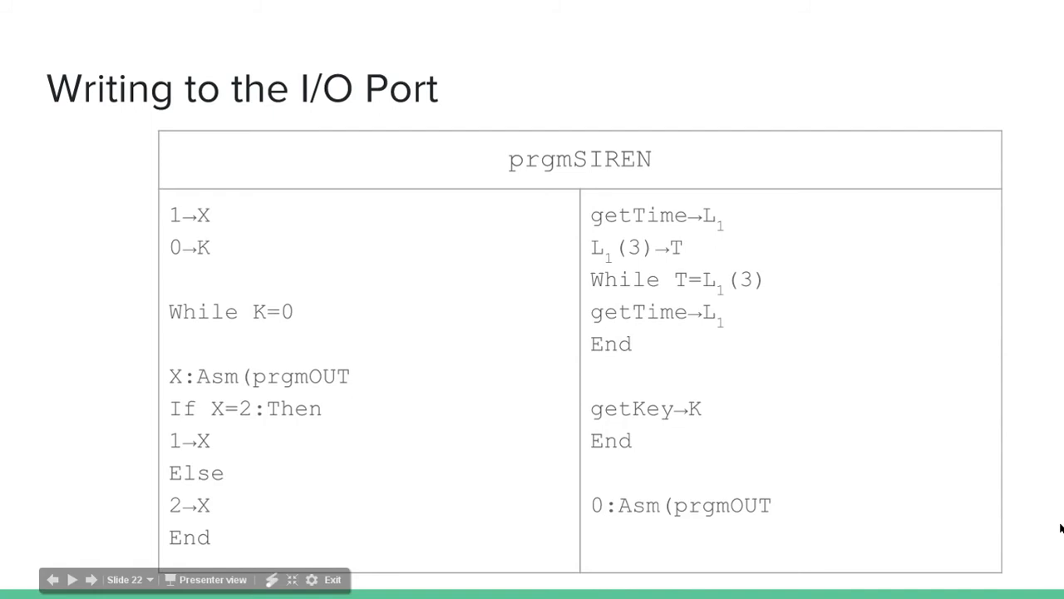
mouse_move(722, 409)
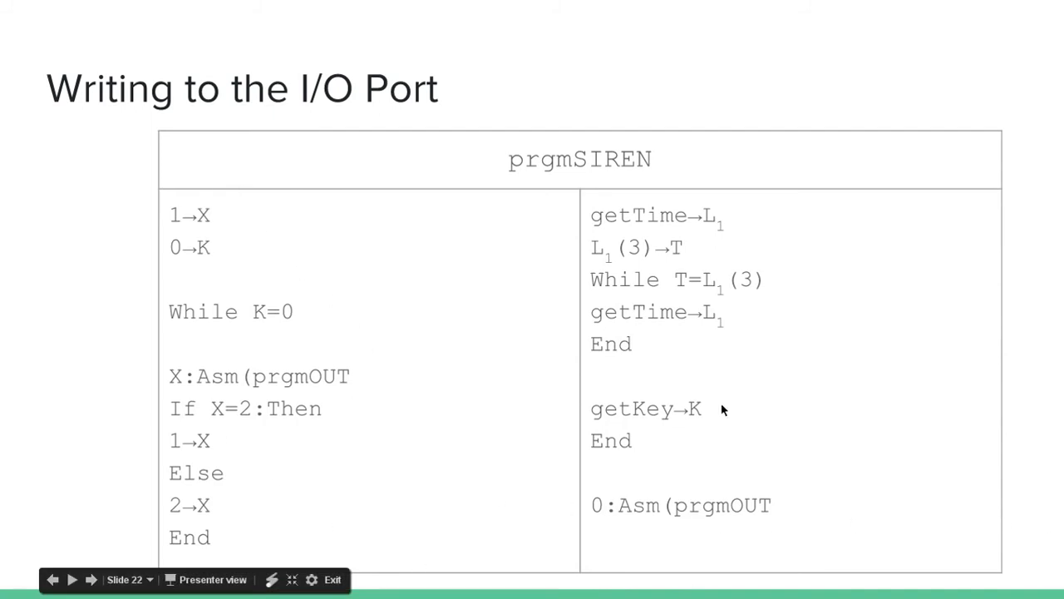
mouse_move(191, 522)
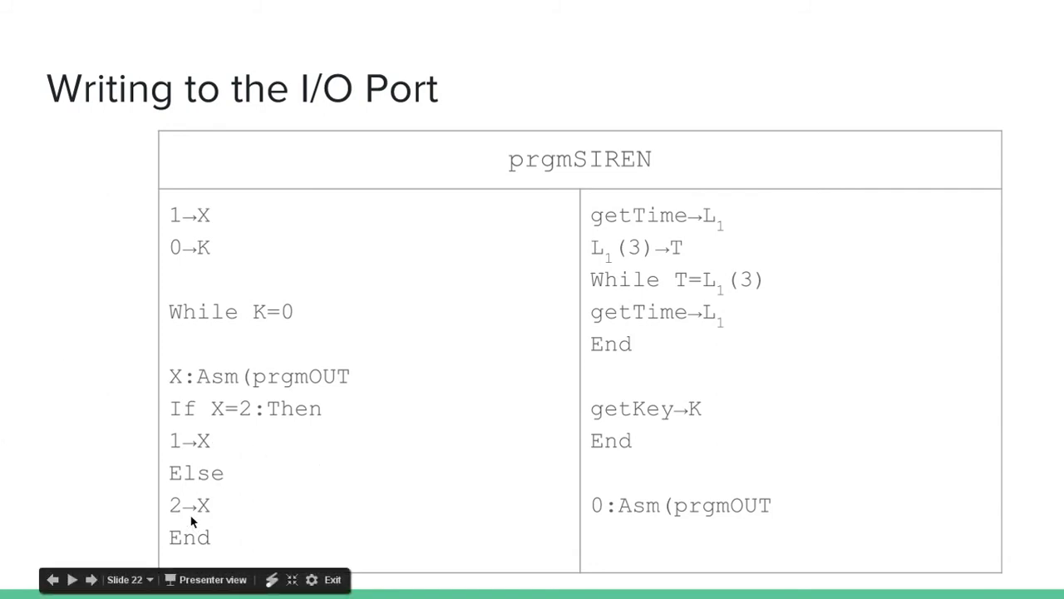
mouse_move(646, 418)
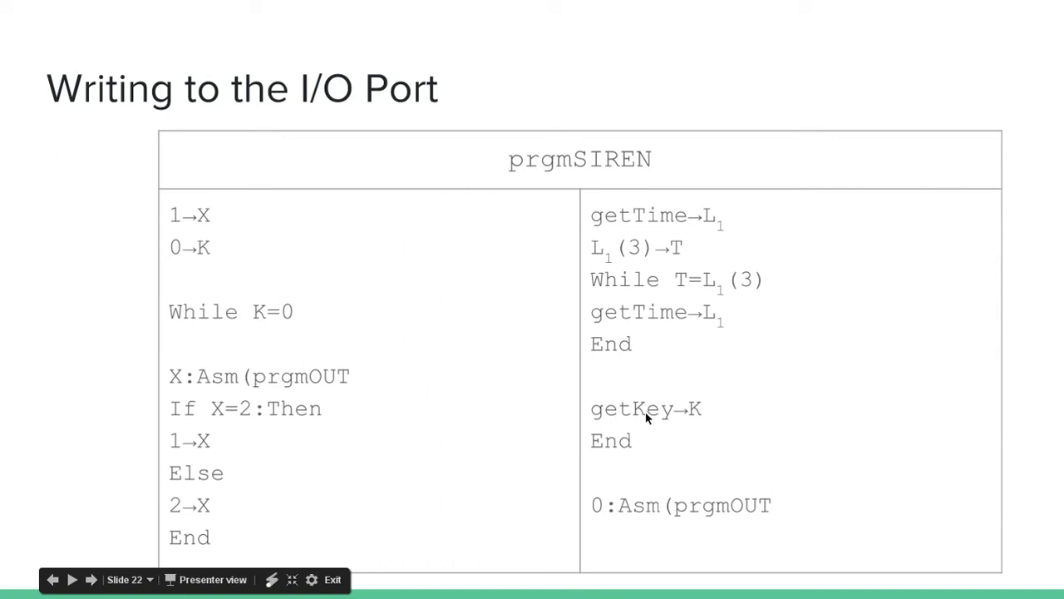
mouse_move(206, 520)
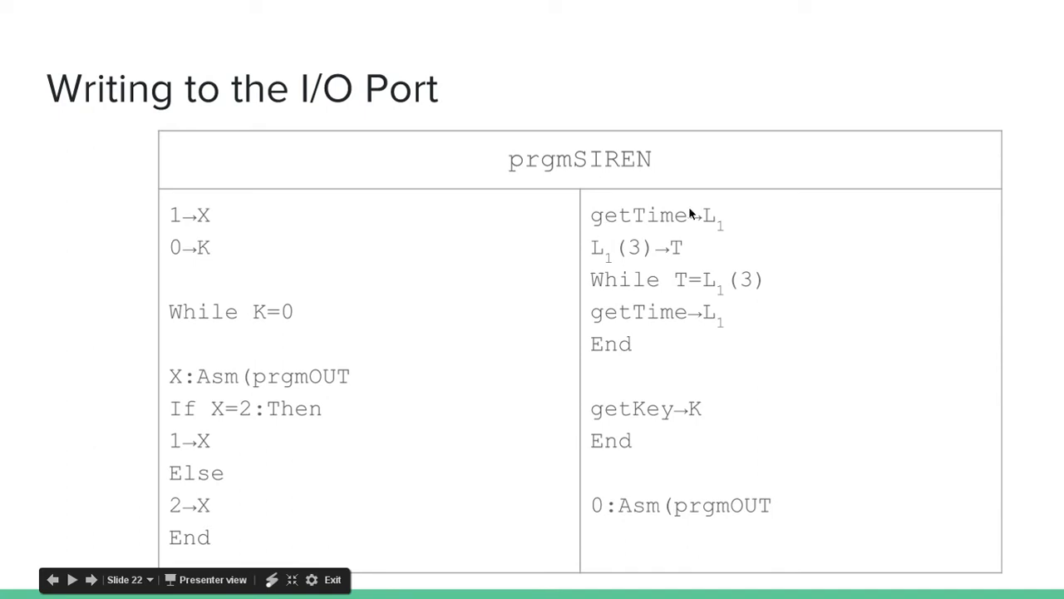
mouse_move(596, 332)
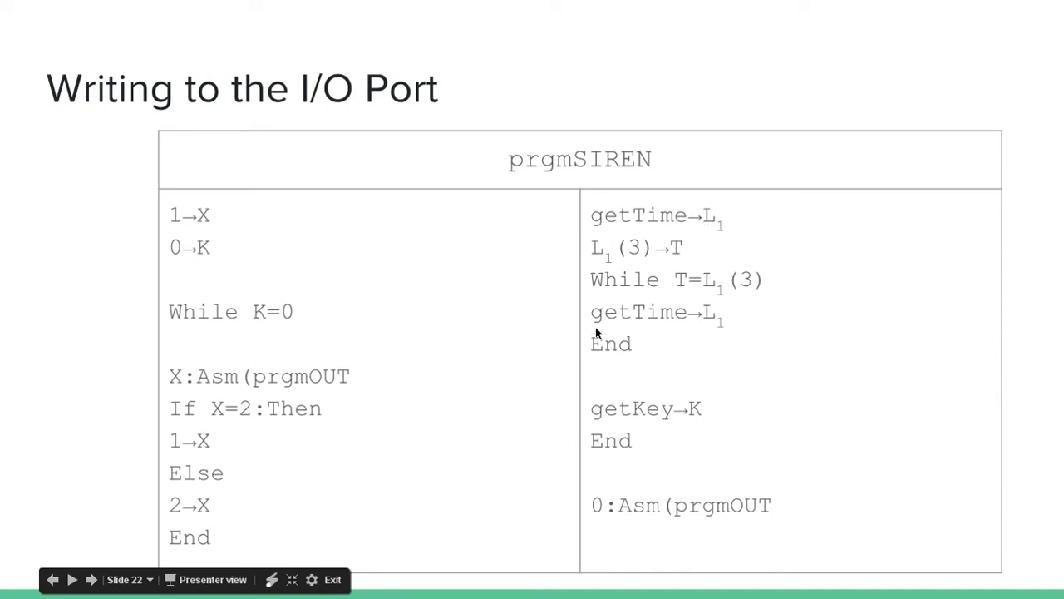
mouse_move(707, 265)
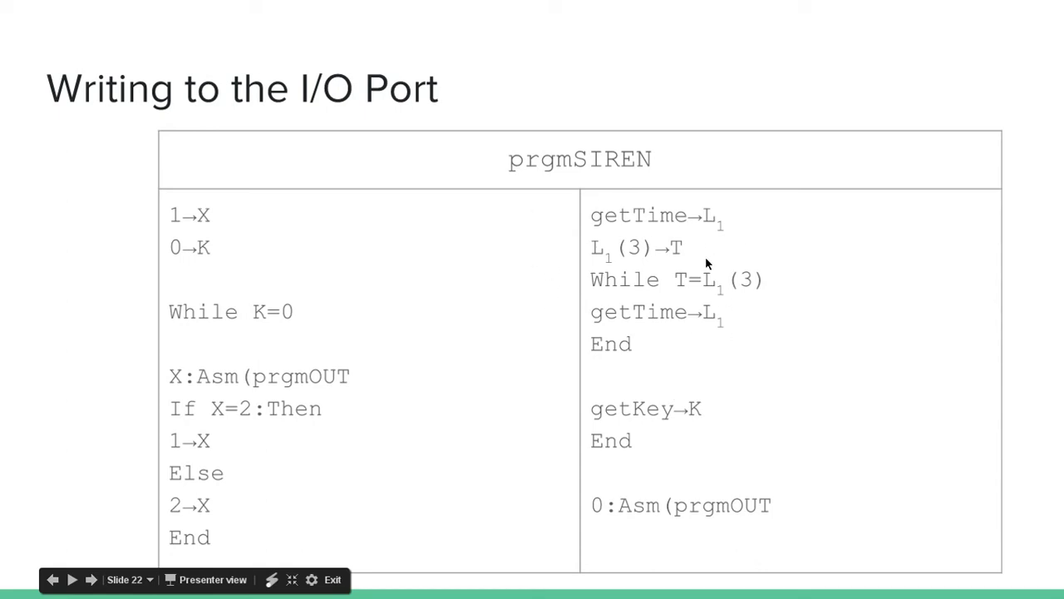
mouse_move(529, 326)
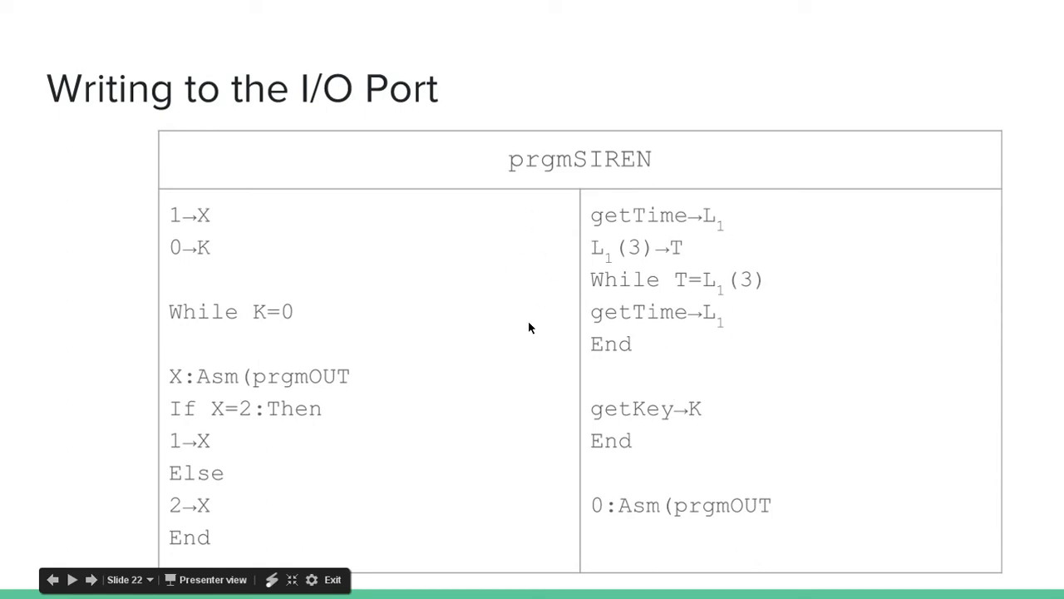
mouse_move(316, 451)
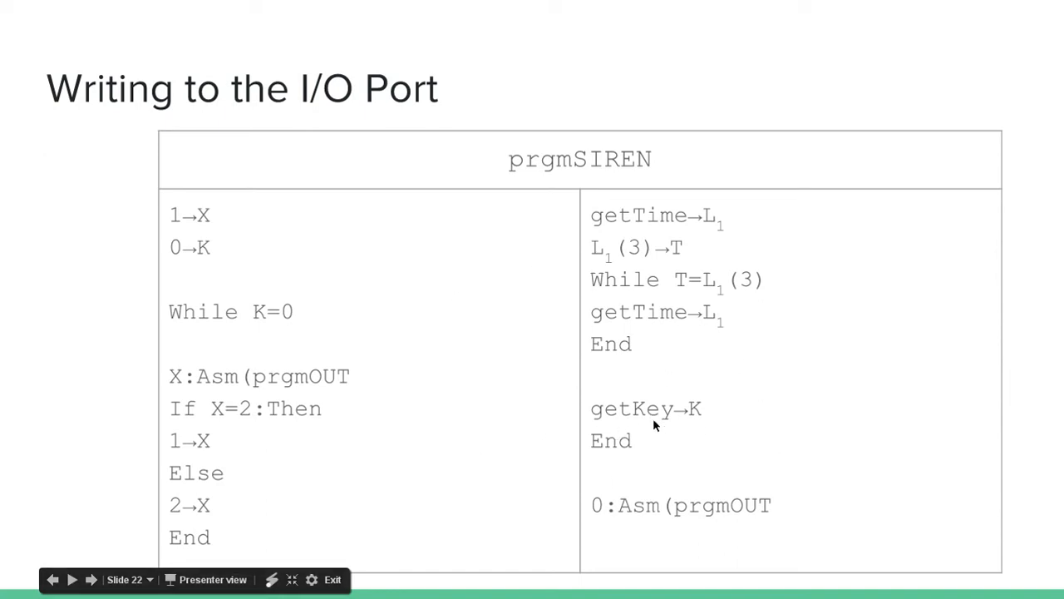
mouse_move(605, 499)
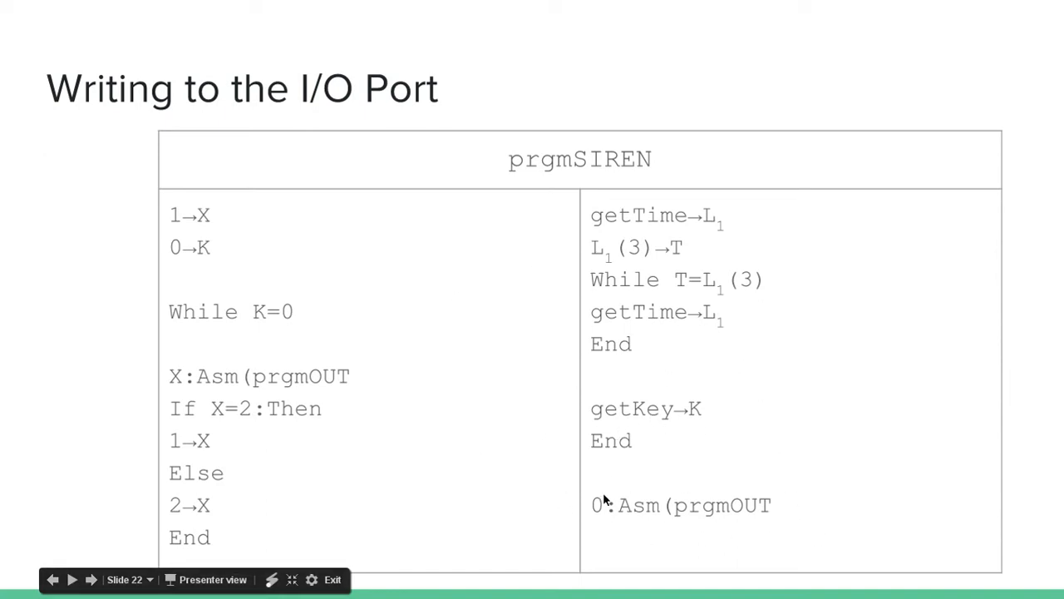
mouse_move(758, 459)
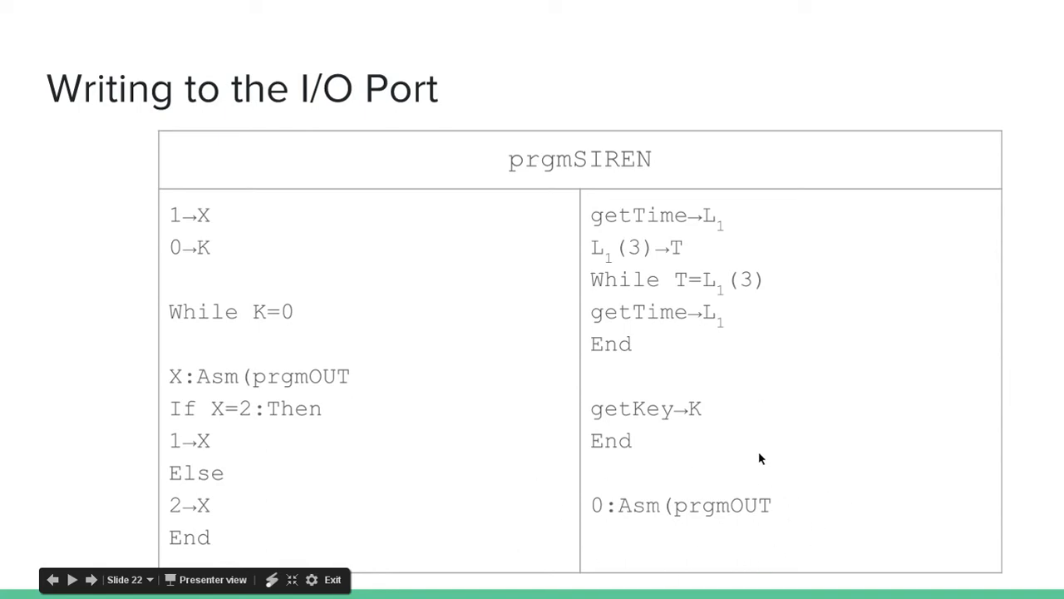
mouse_move(789, 538)
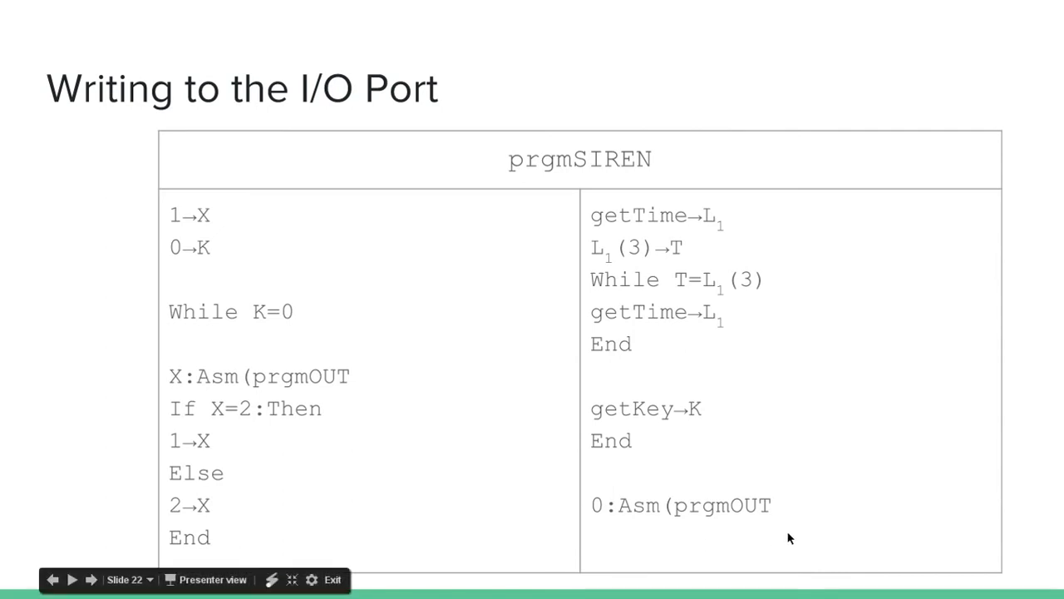
mouse_move(212, 337)
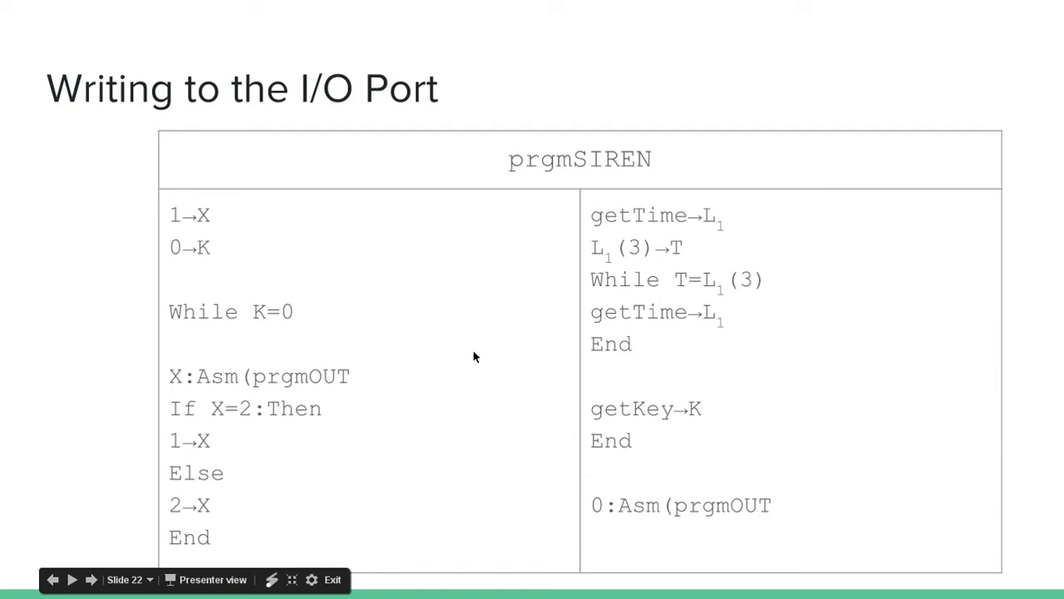
mouse_move(750, 317)
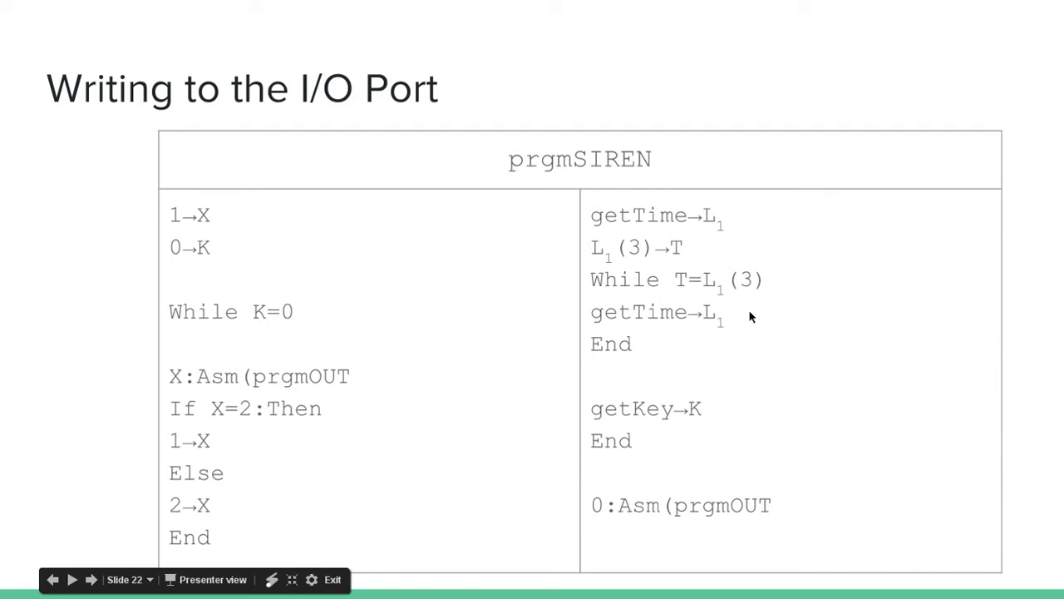
mouse_move(202, 242)
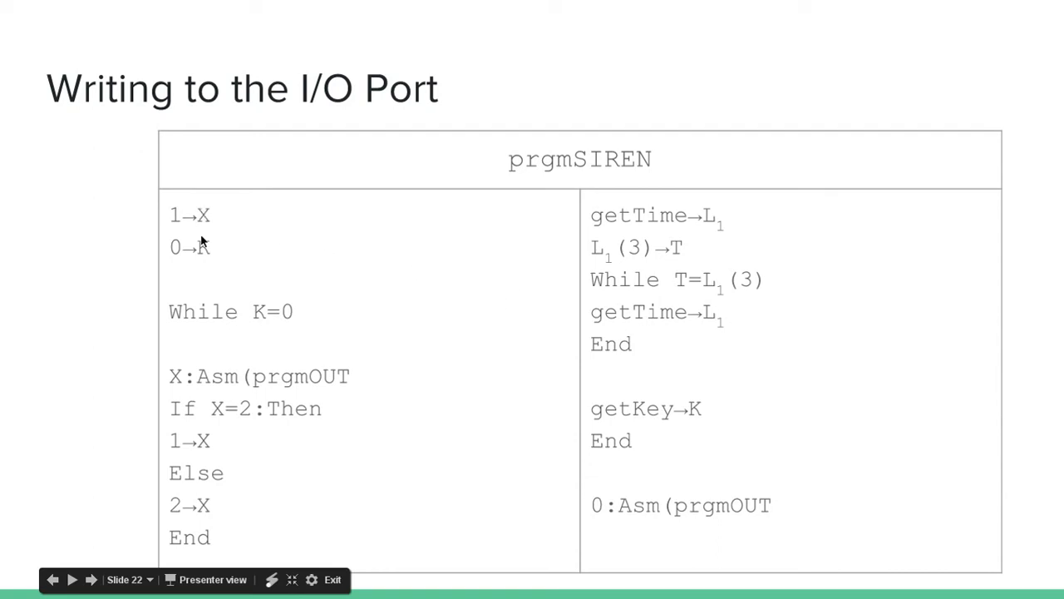
mouse_move(649, 550)
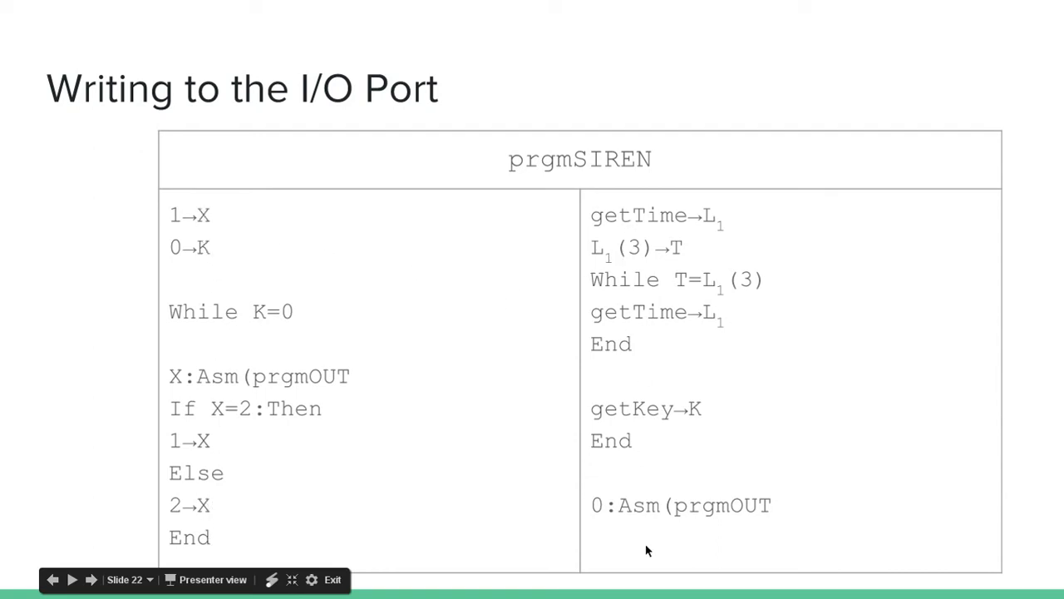
mouse_move(713, 425)
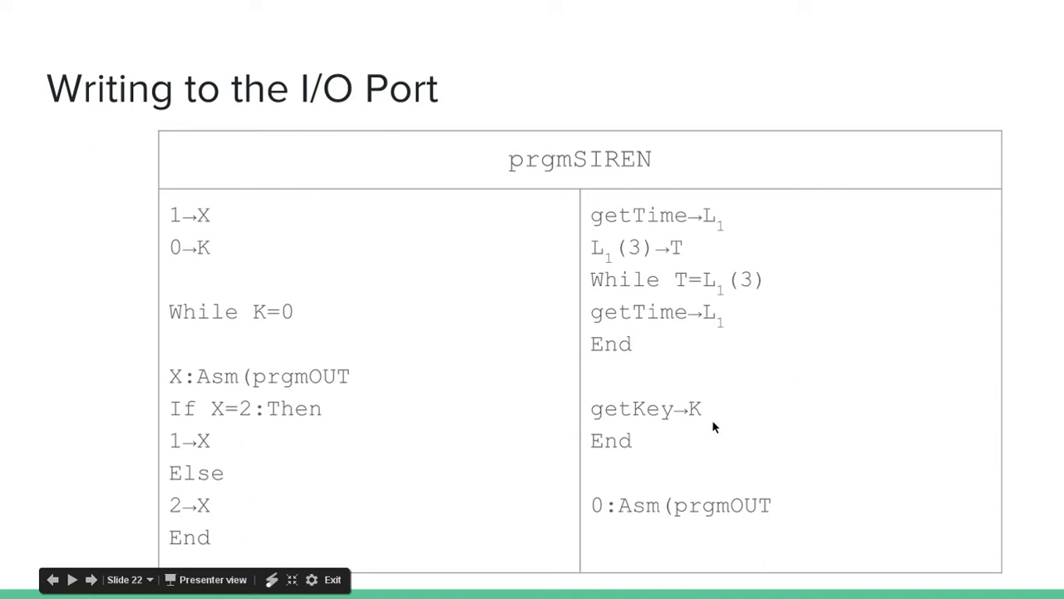
left_click(72, 580)
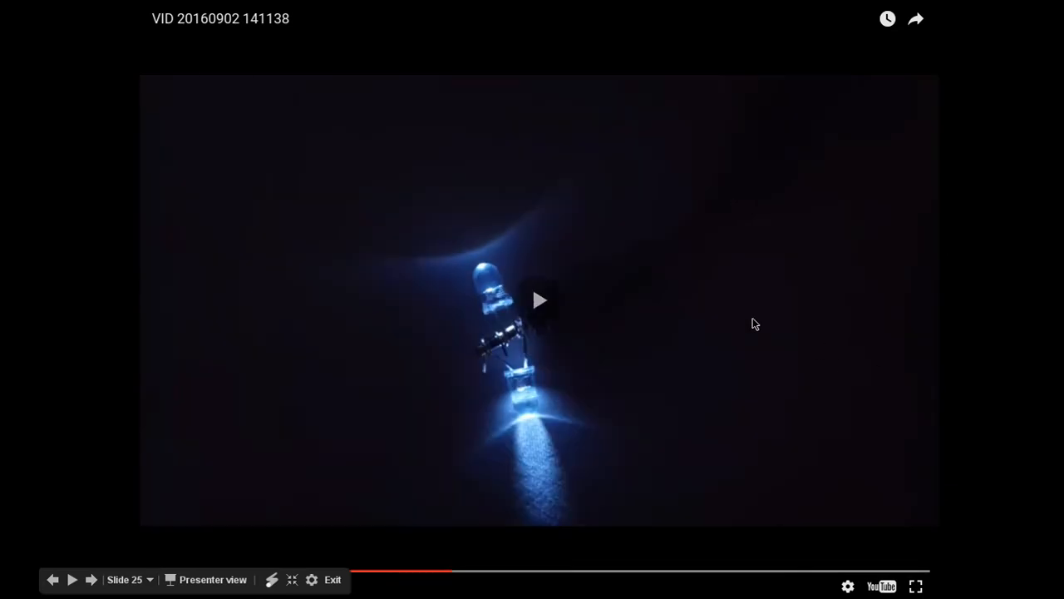
Step: Play the blue LED demonstration video embedded on slide 25
left_click(538, 300)
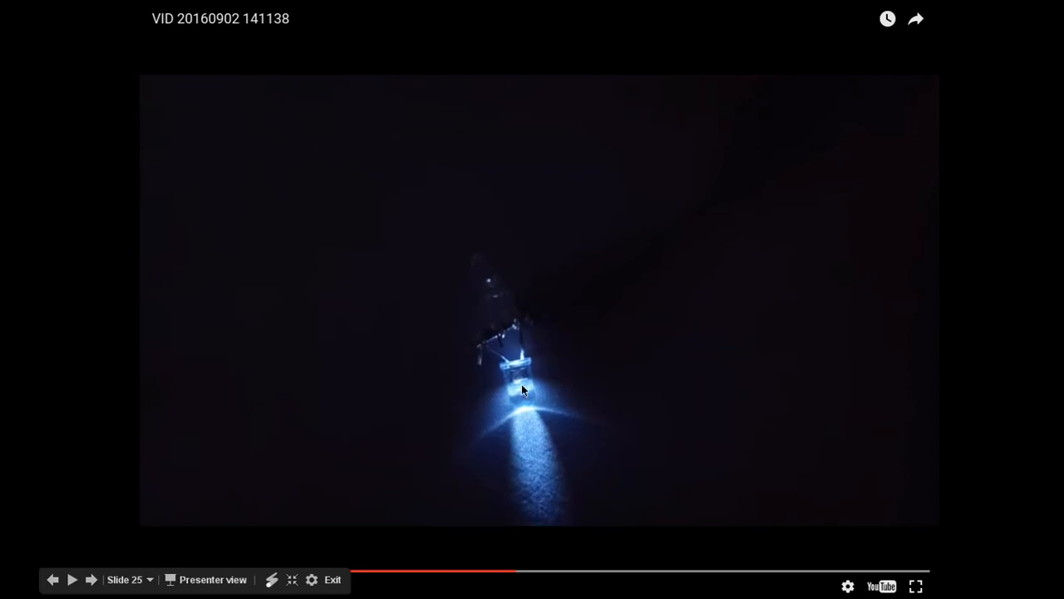